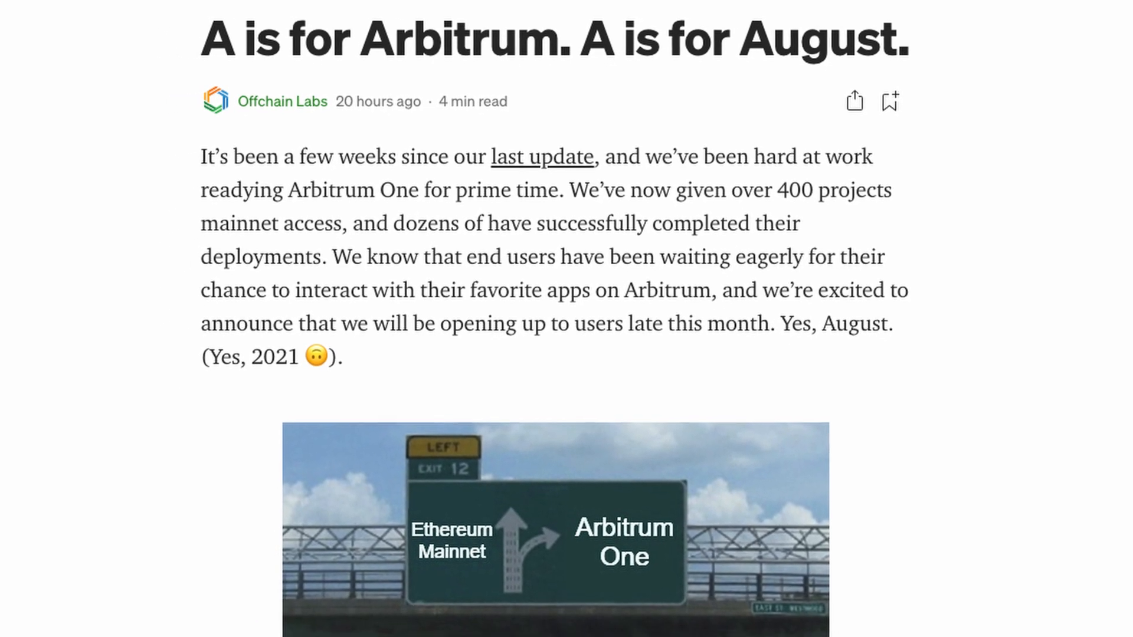
Start a prewritten tweet requesting Rinkeby faucet funds from the How does this work section
scroll(down, 3)
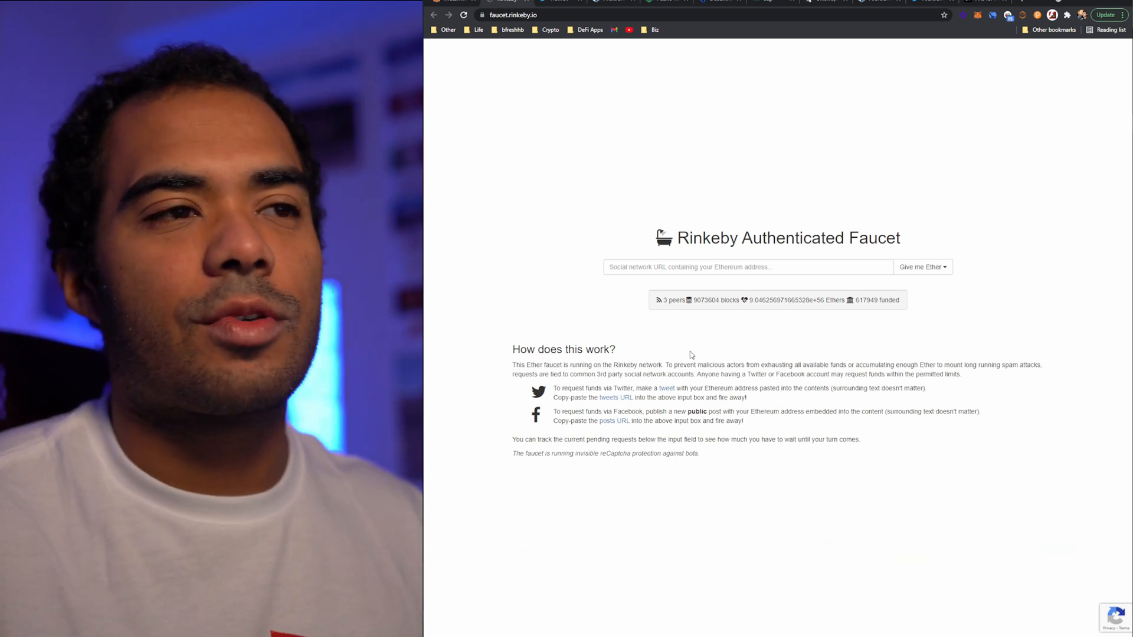
mouse_move(569, 410)
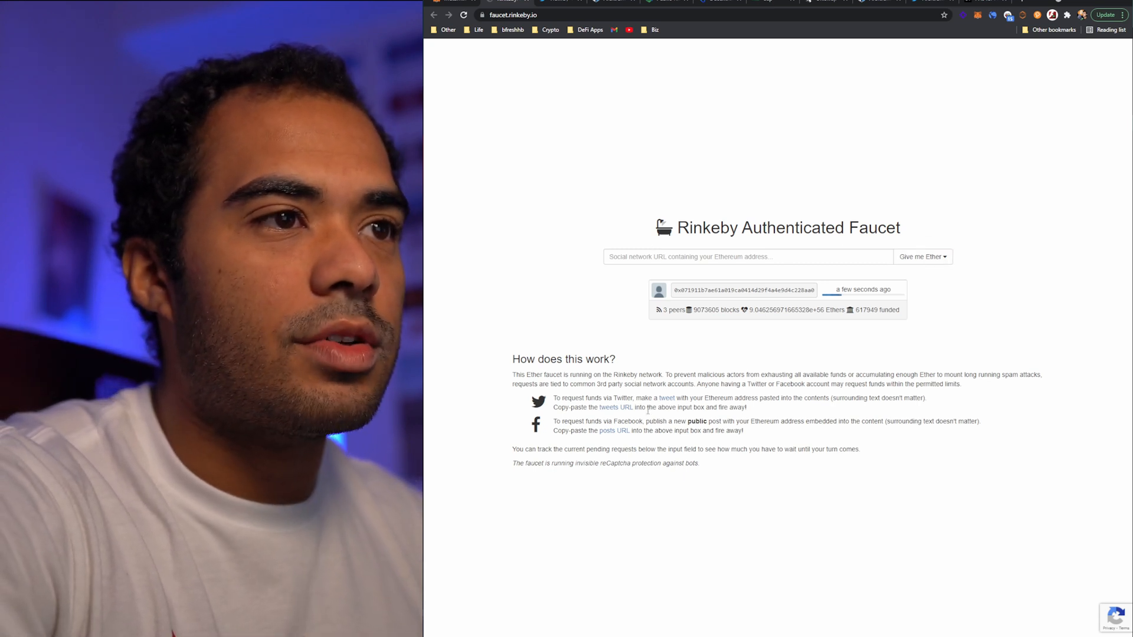
click(666, 398)
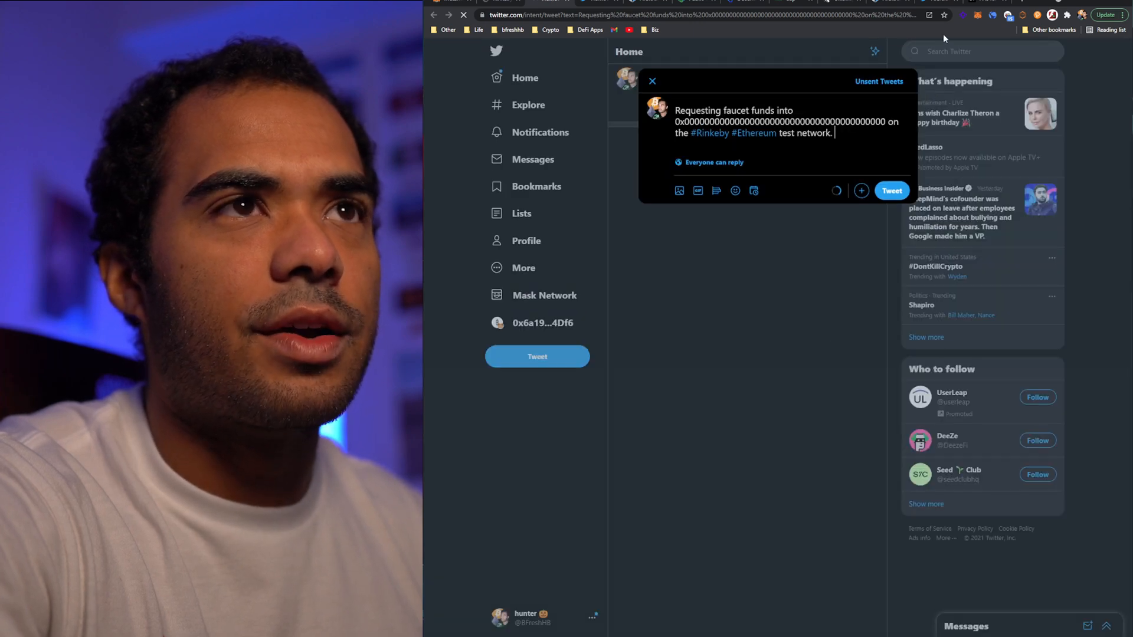
right_click(791, 94)
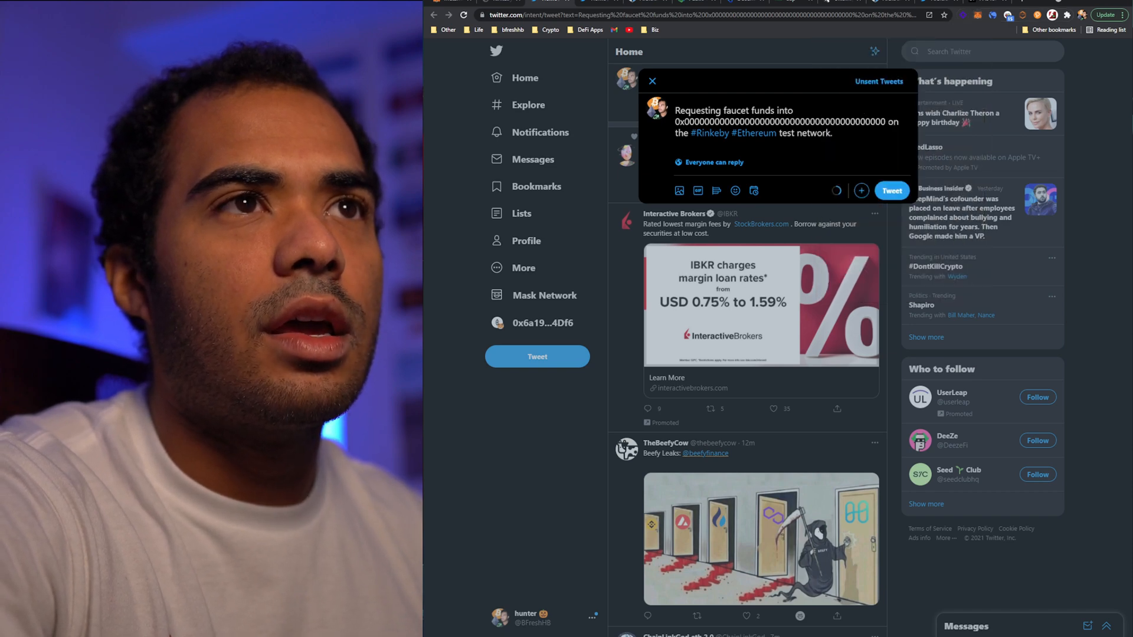
double_click(774, 122)
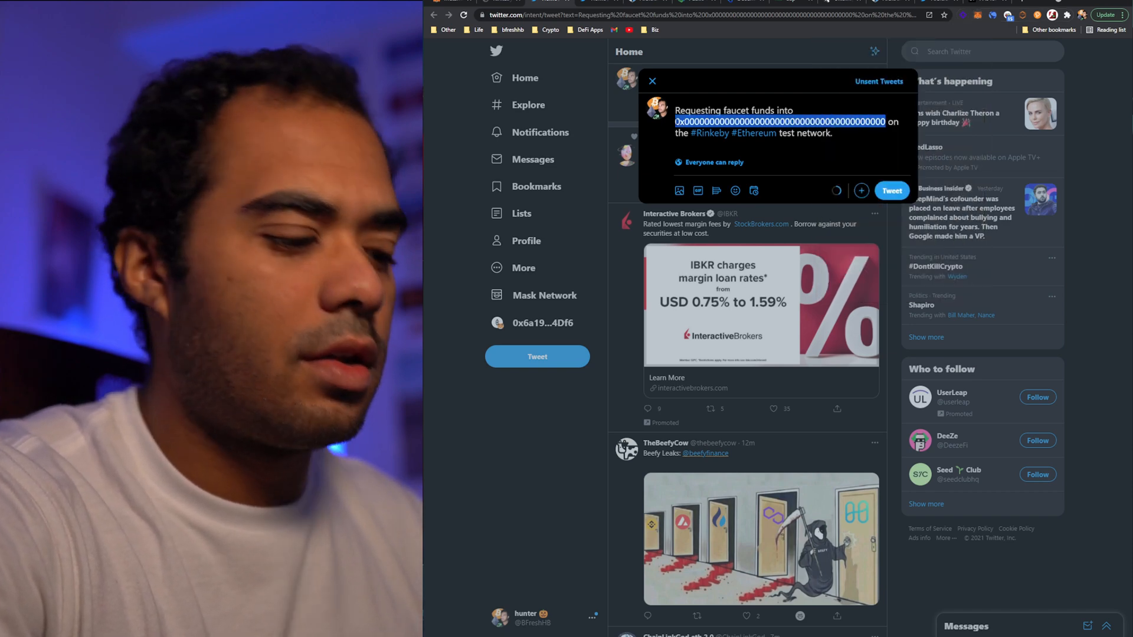
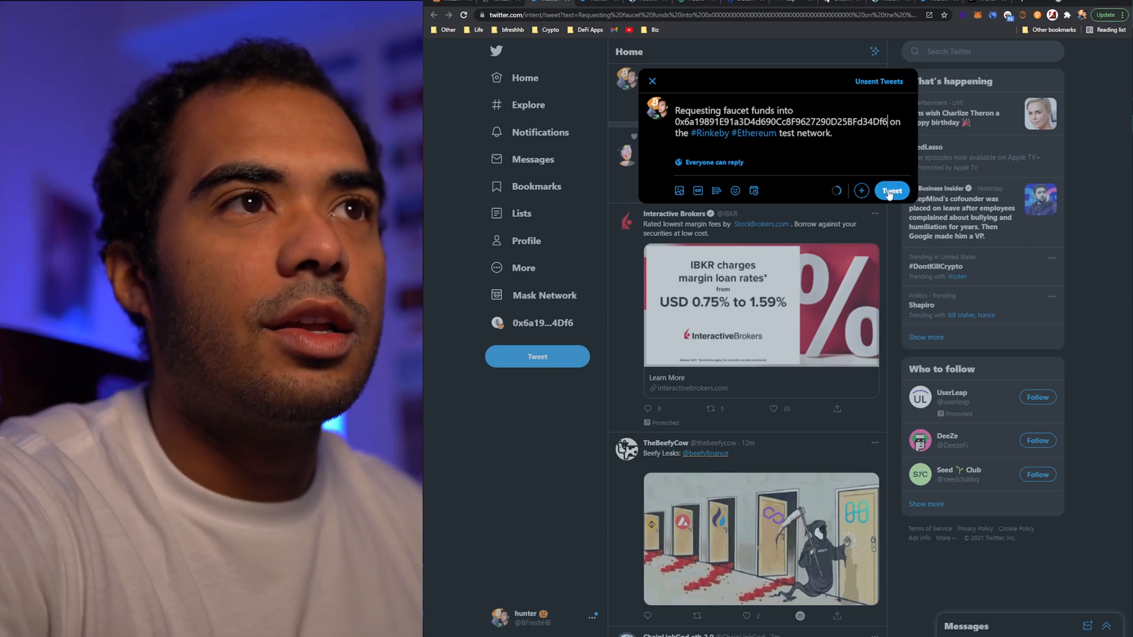
click(892, 190)
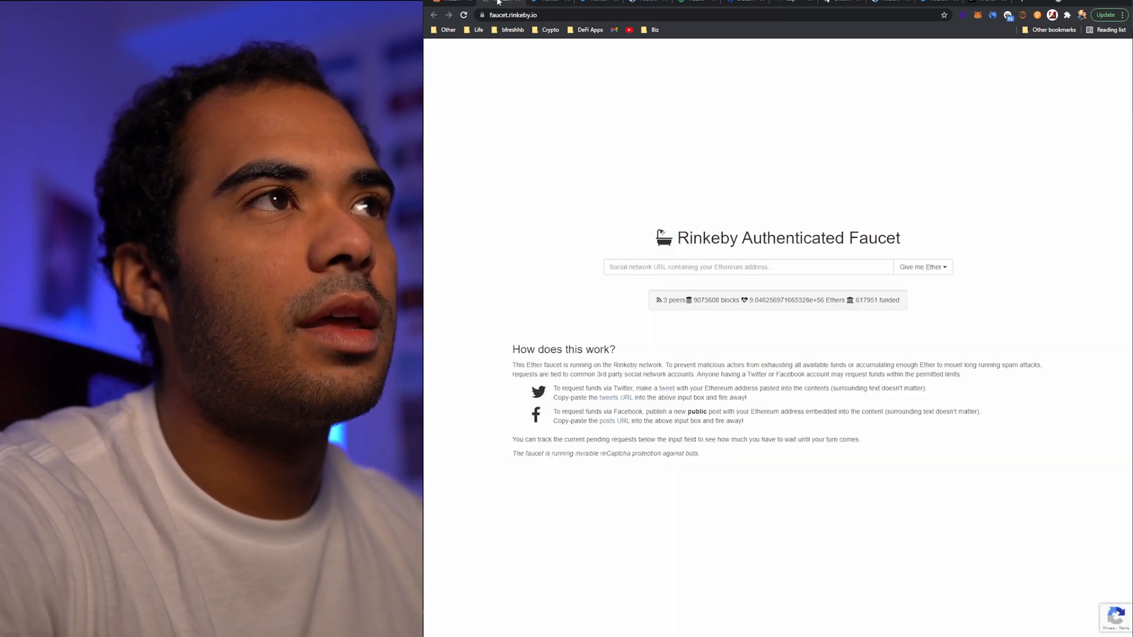
click(748, 267)
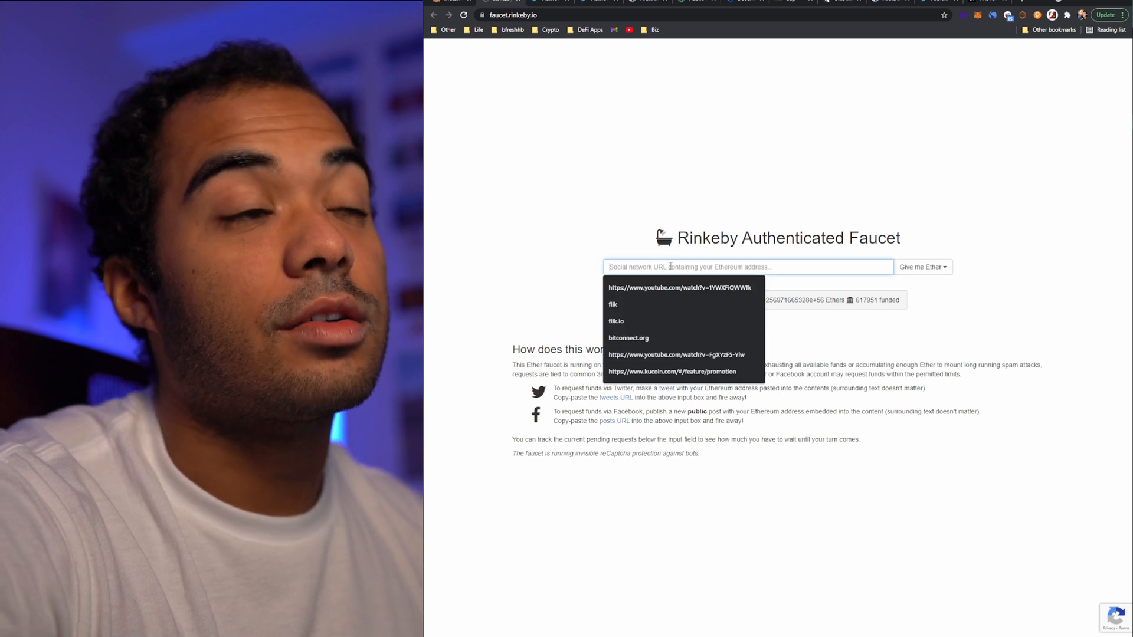
text(https://twitter.com/BFreshHB/status/1424004238519193603?s=20)
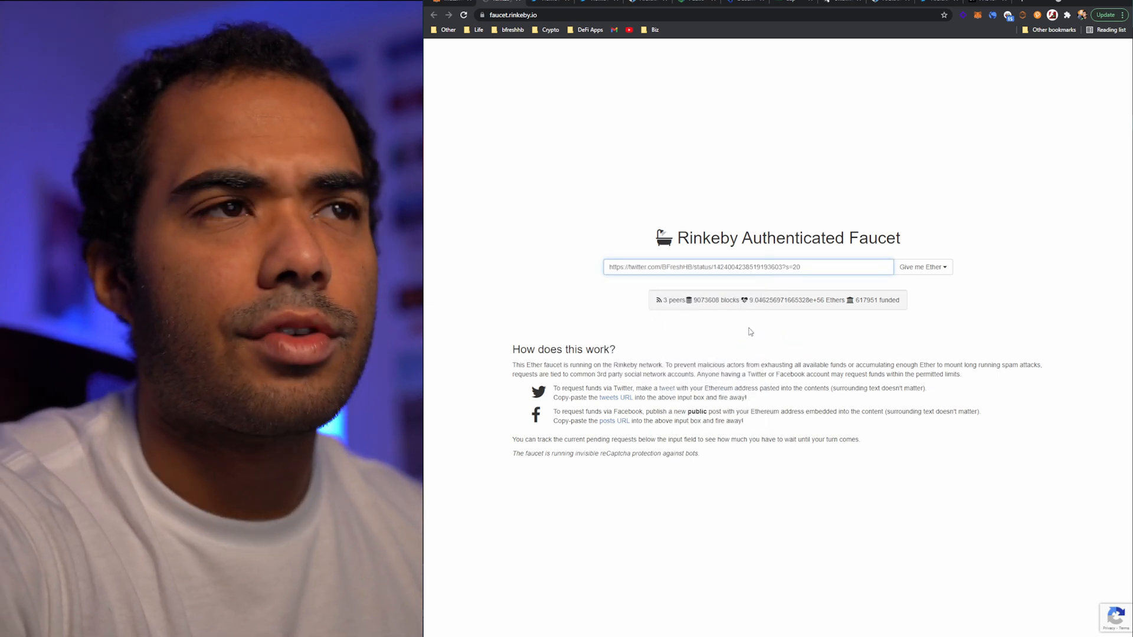
click(923, 267)
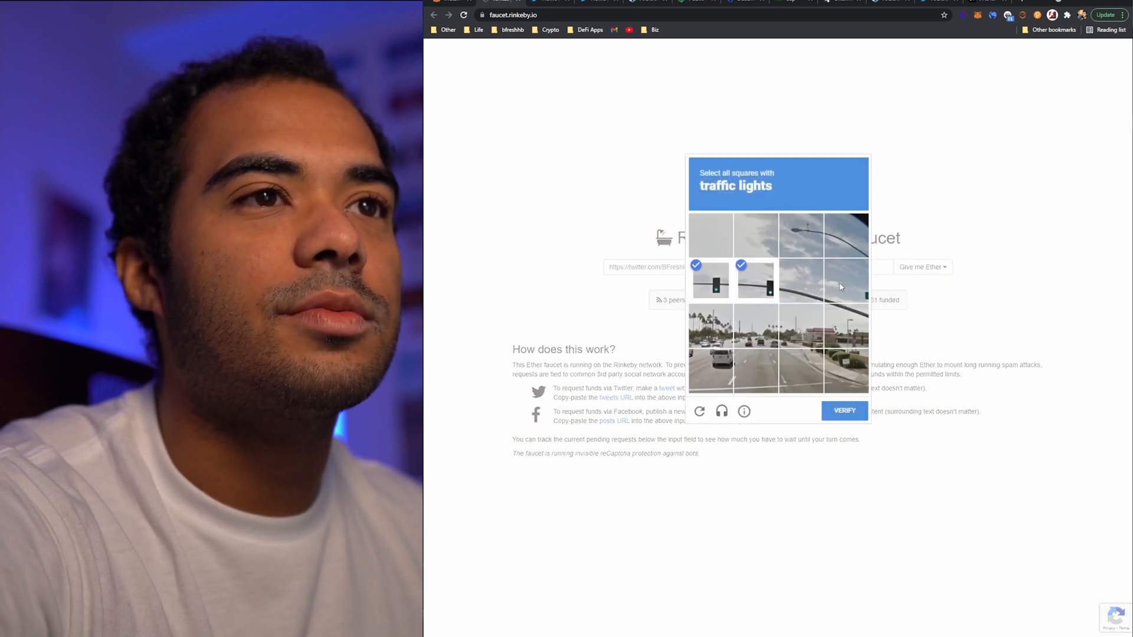
click(844, 411)
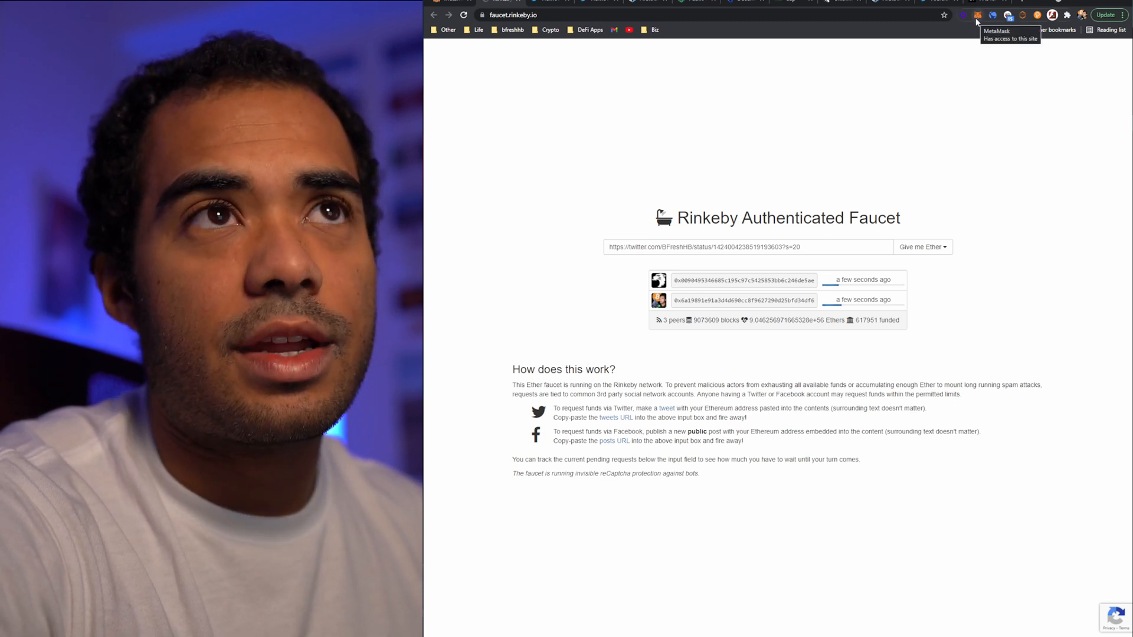
Switch MetaMask to the Rinkeby Test Network and check the 11.7367 ETH balance
click(1009, 14)
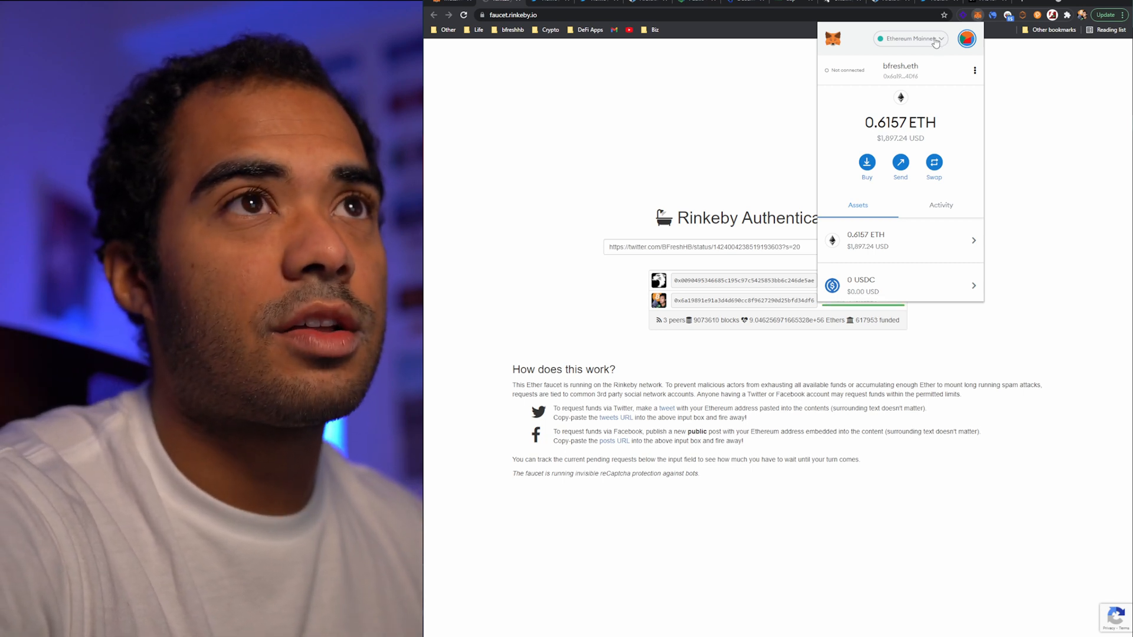
click(909, 38)
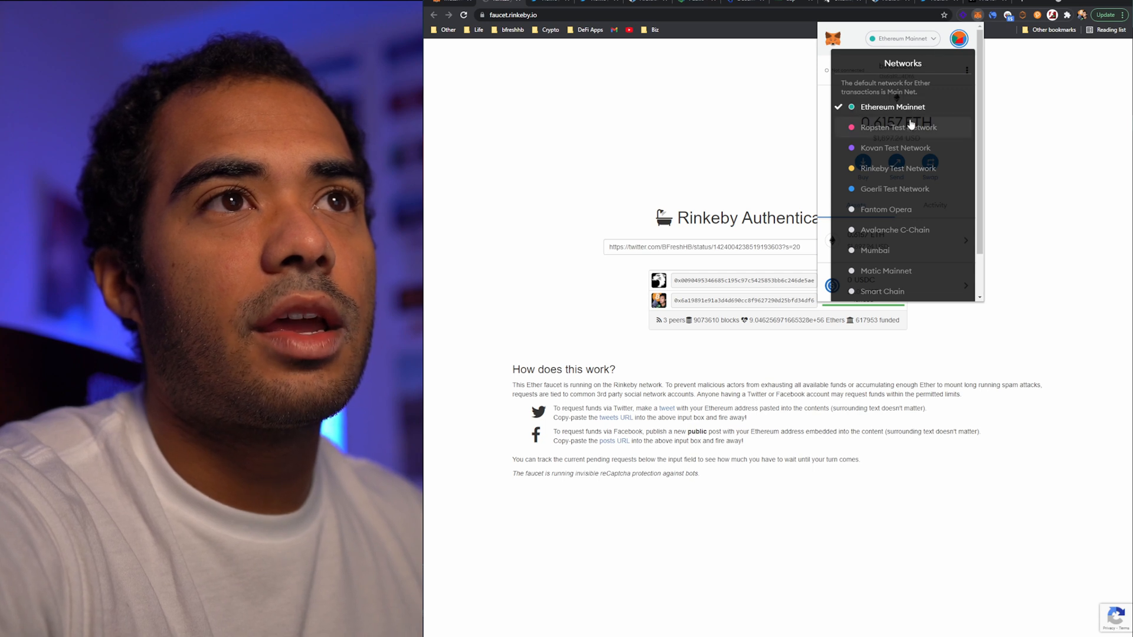
click(898, 169)
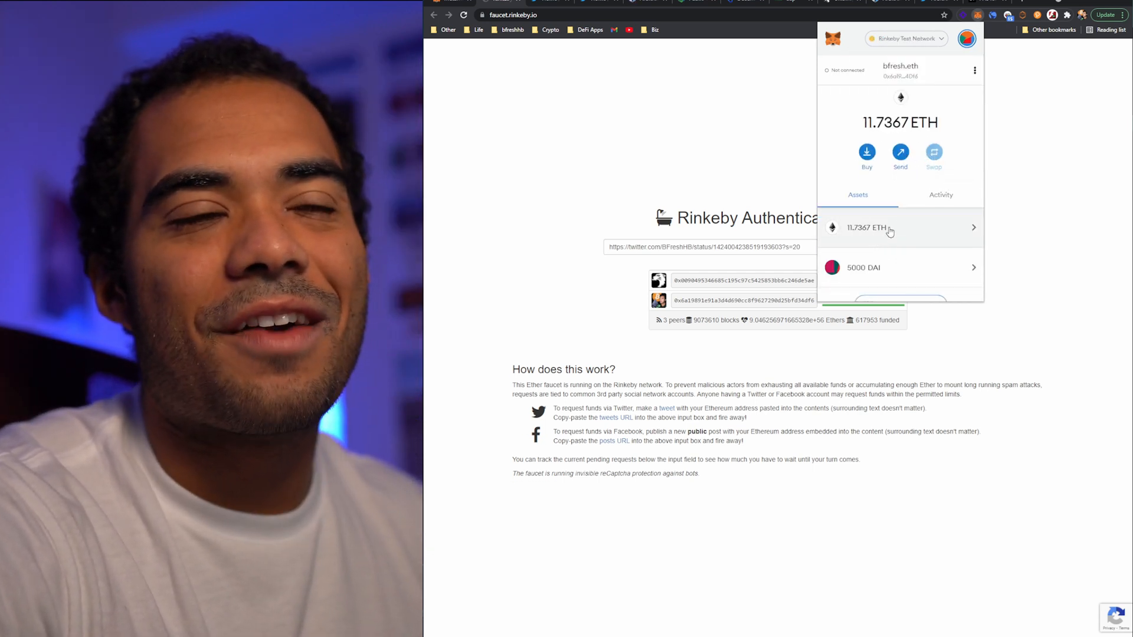
click(941, 195)
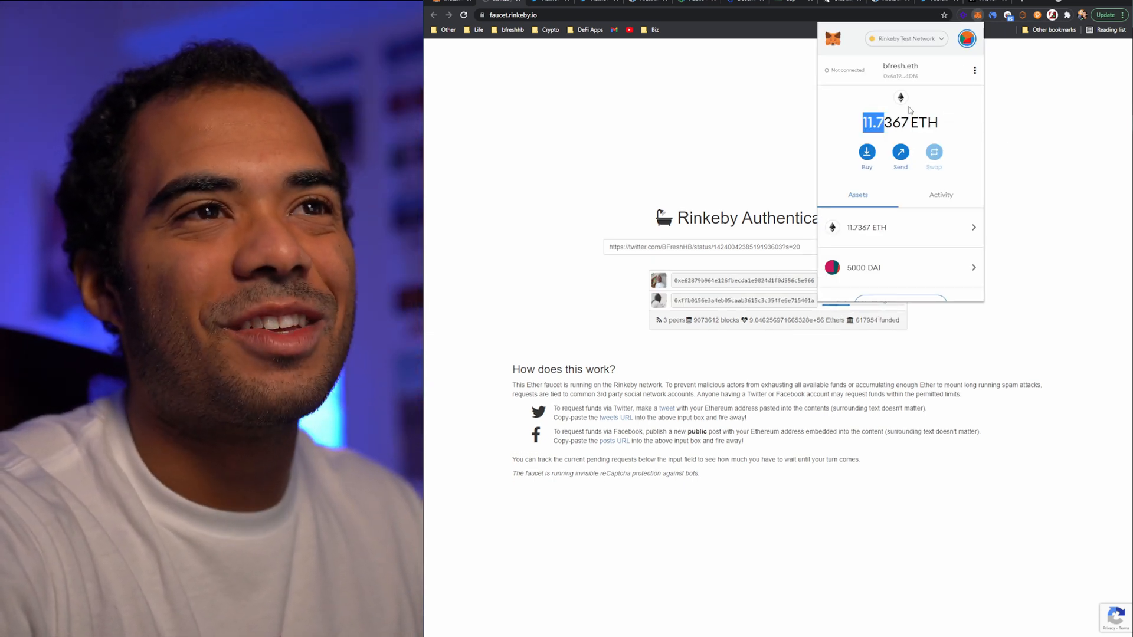
click(941, 194)
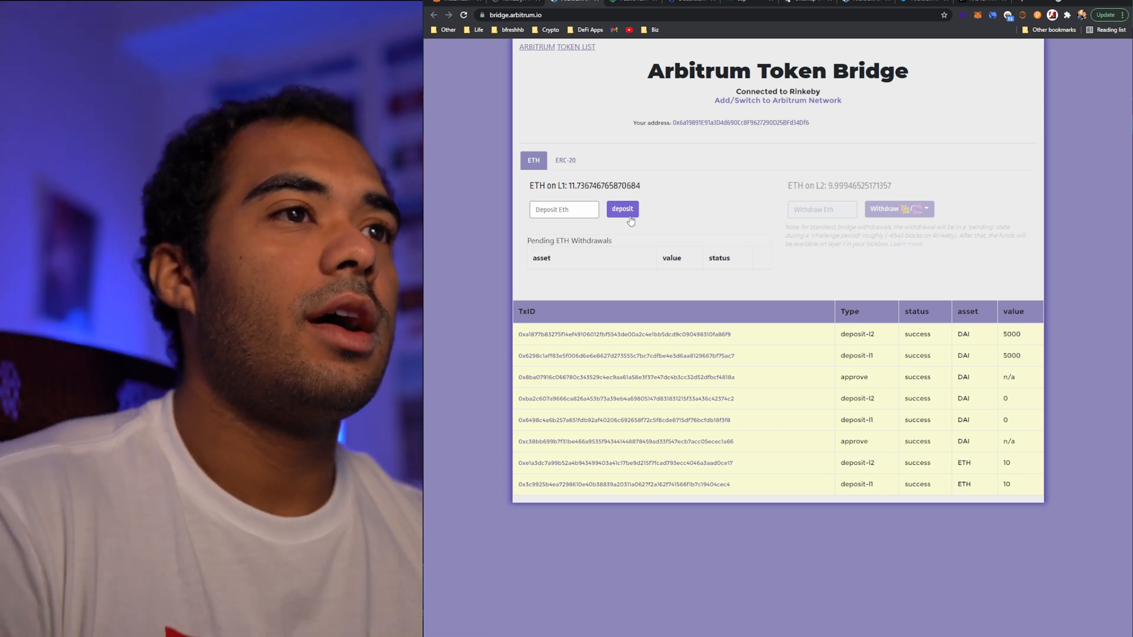
mouse_move(699, 262)
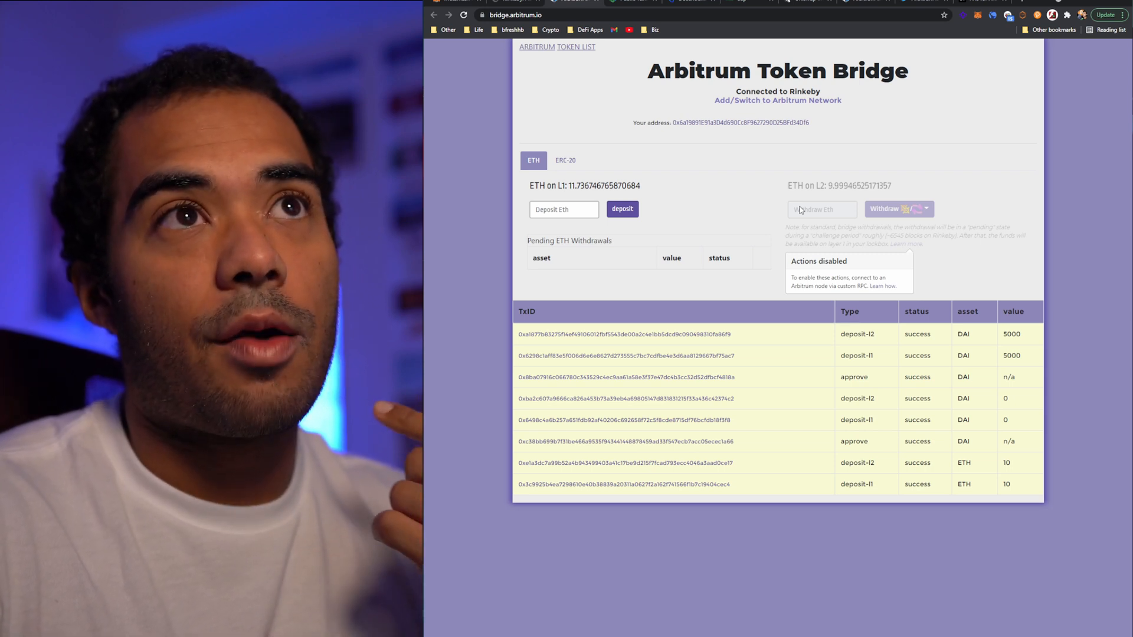
mouse_move(601, 135)
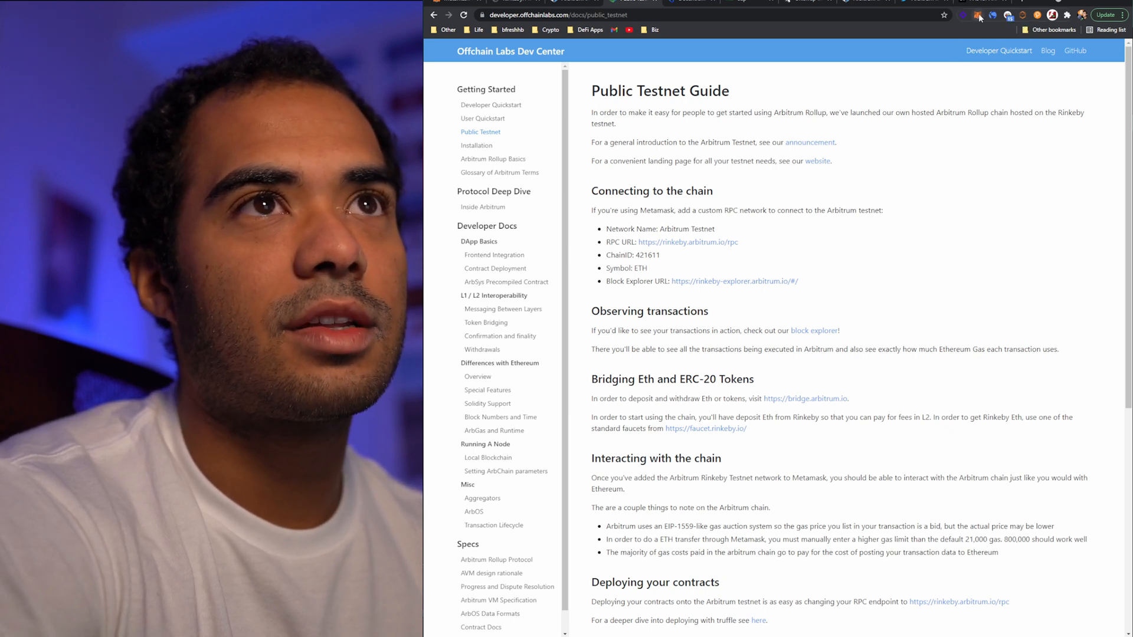
Add a custom network named Arbitrum with its https RPC URL and chain ID 421611
click(979, 14)
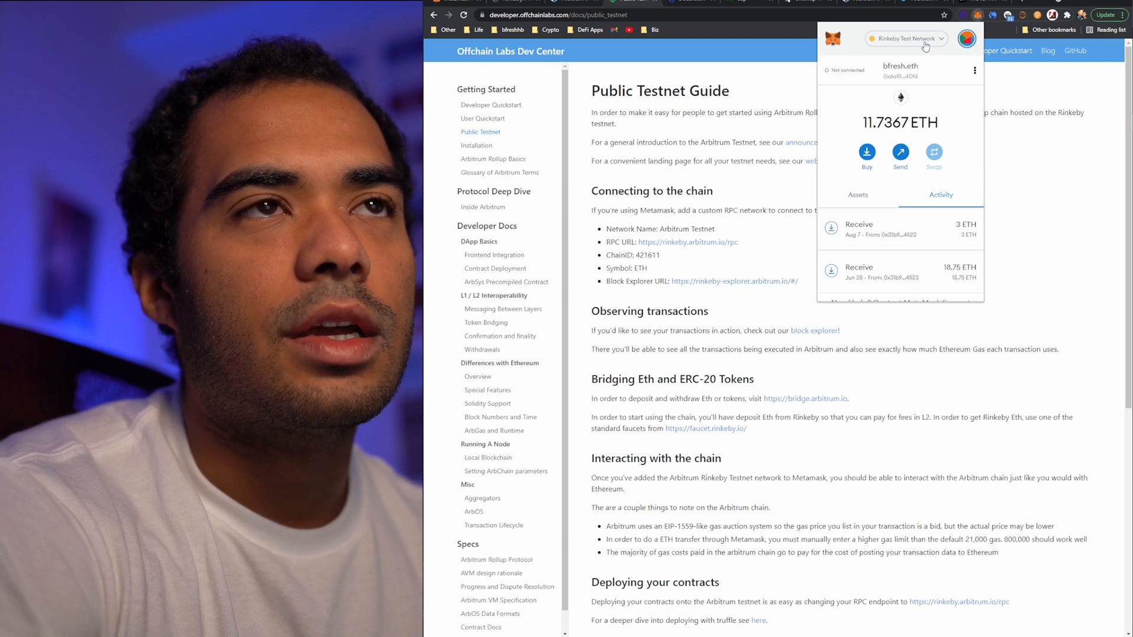
click(905, 38)
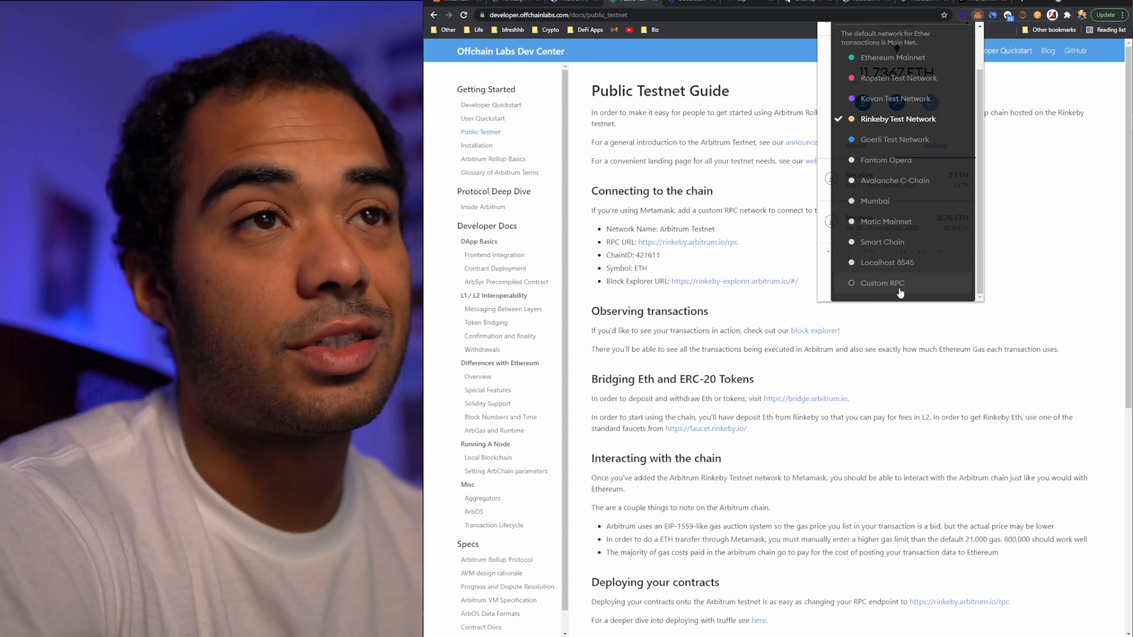
click(881, 282)
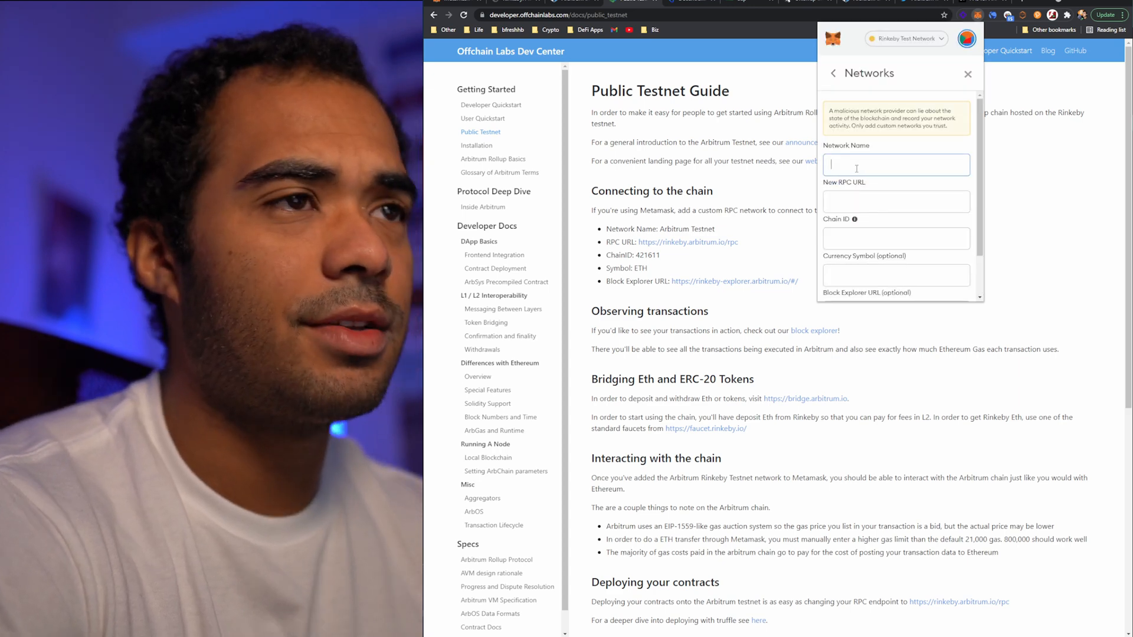
text(Arbitrum Testnet)
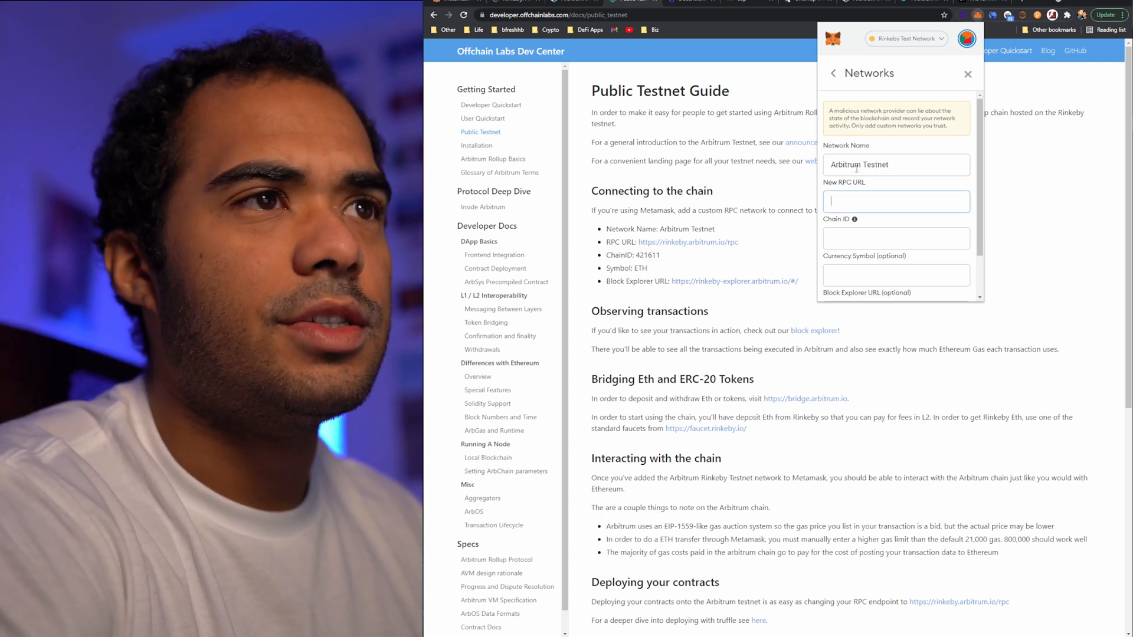
text(https)
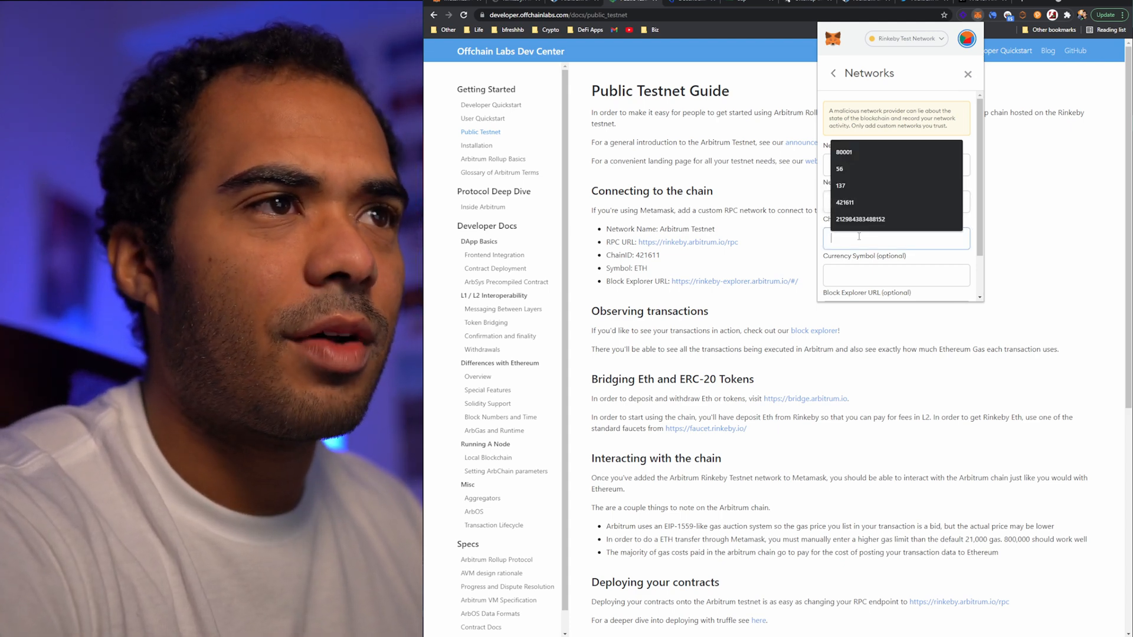
text(421611)
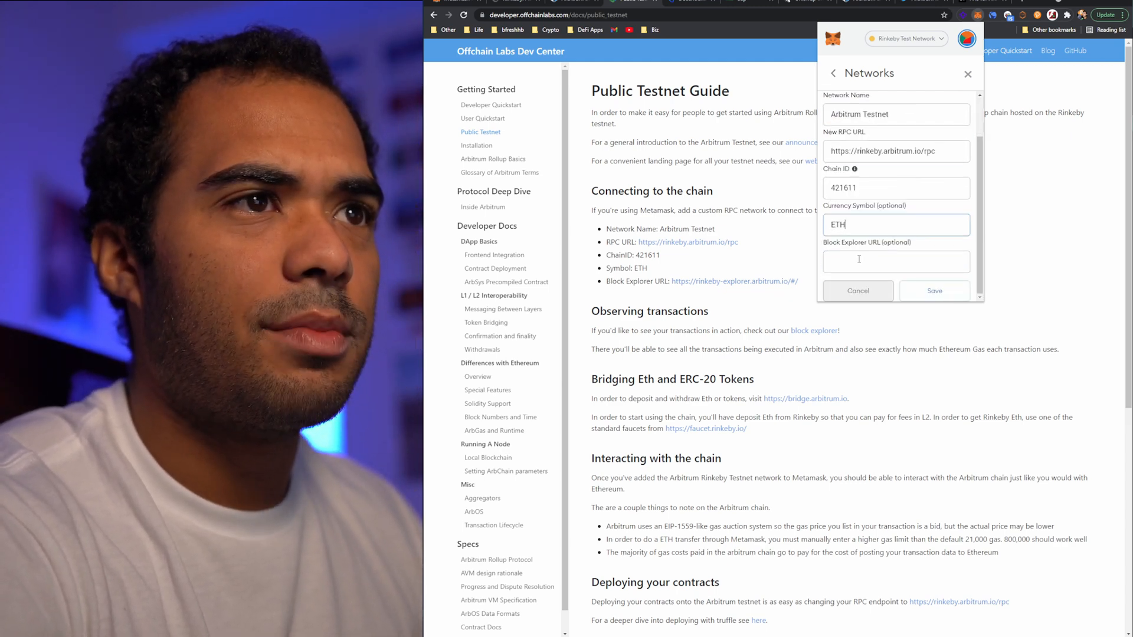
Enter the https block explorer URL, save the Arbitrum Testnet network and make it active
click(896, 262)
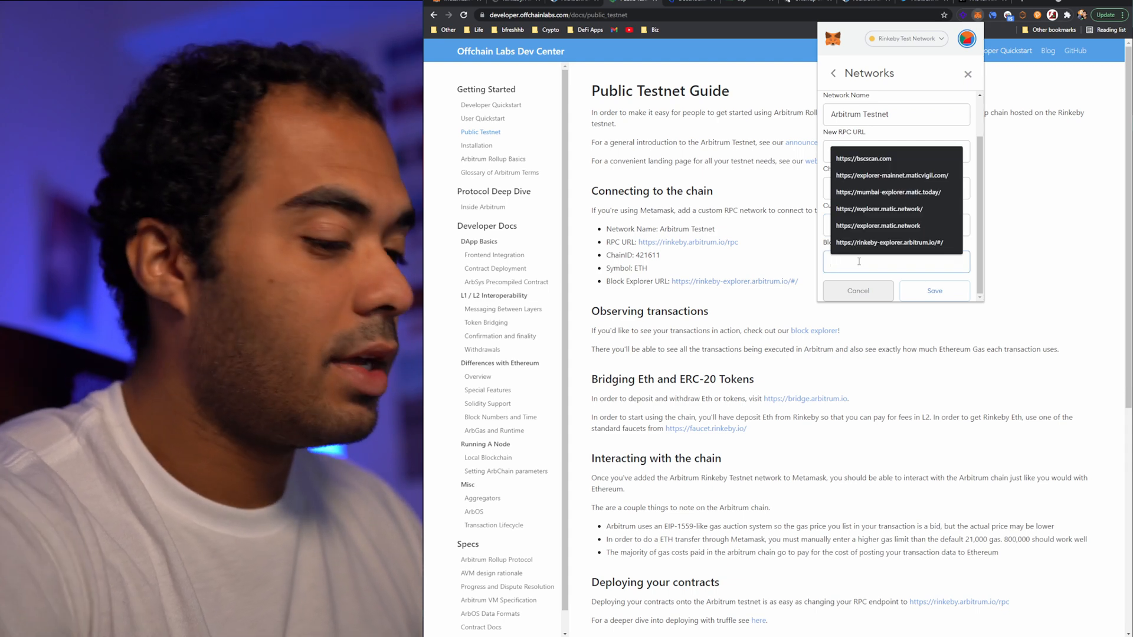
text(https://rinkeby-explorer.arbitru)
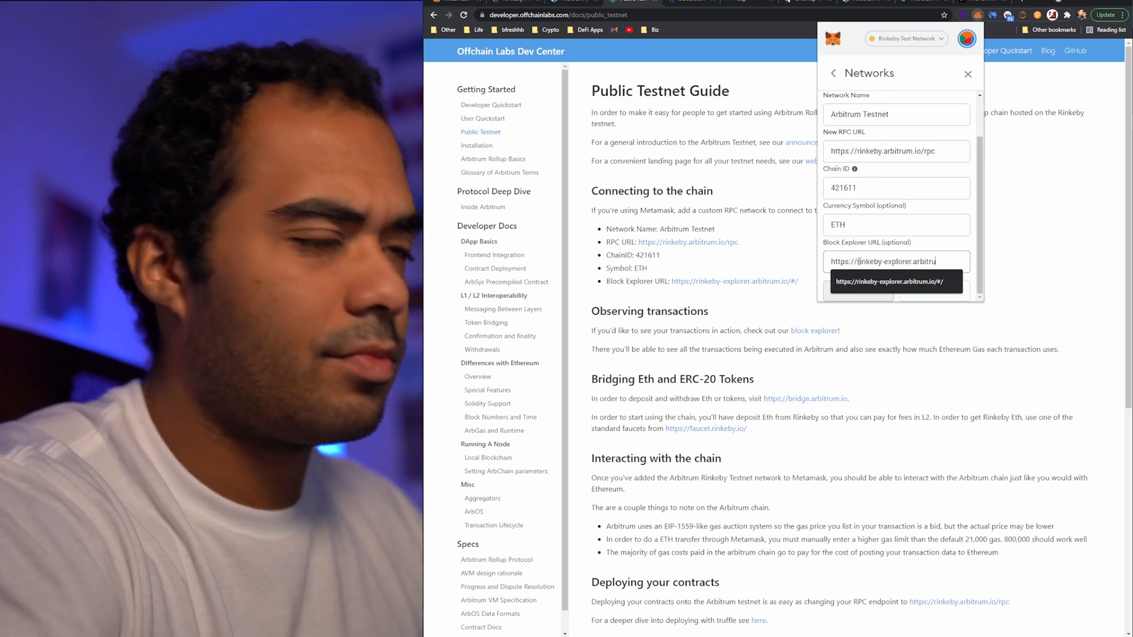
text(m.io)
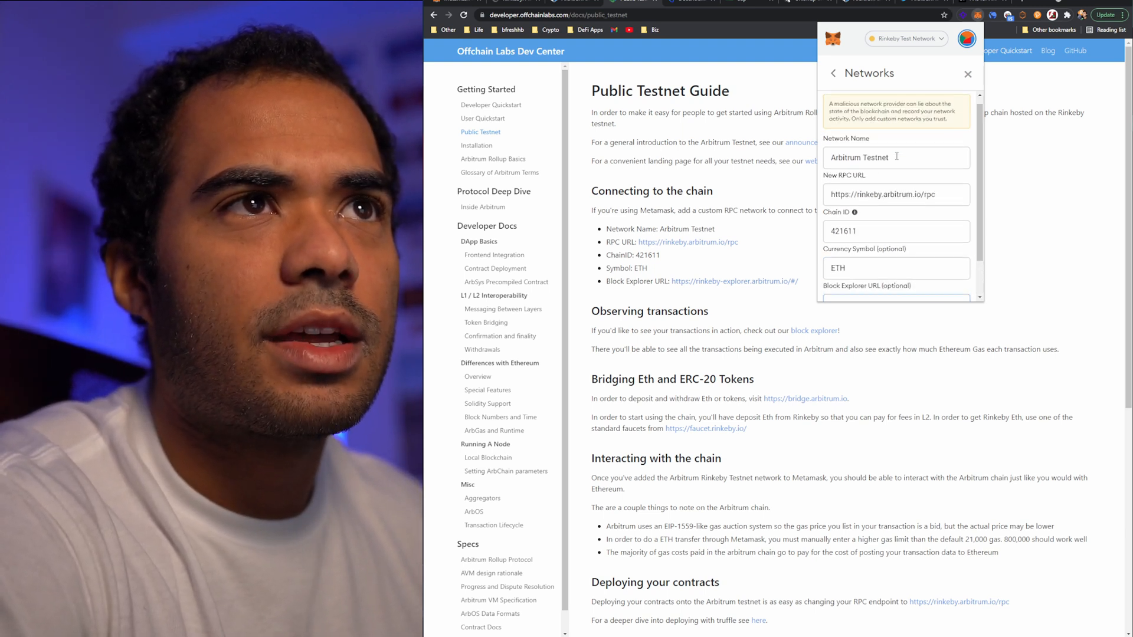
click(832, 73)
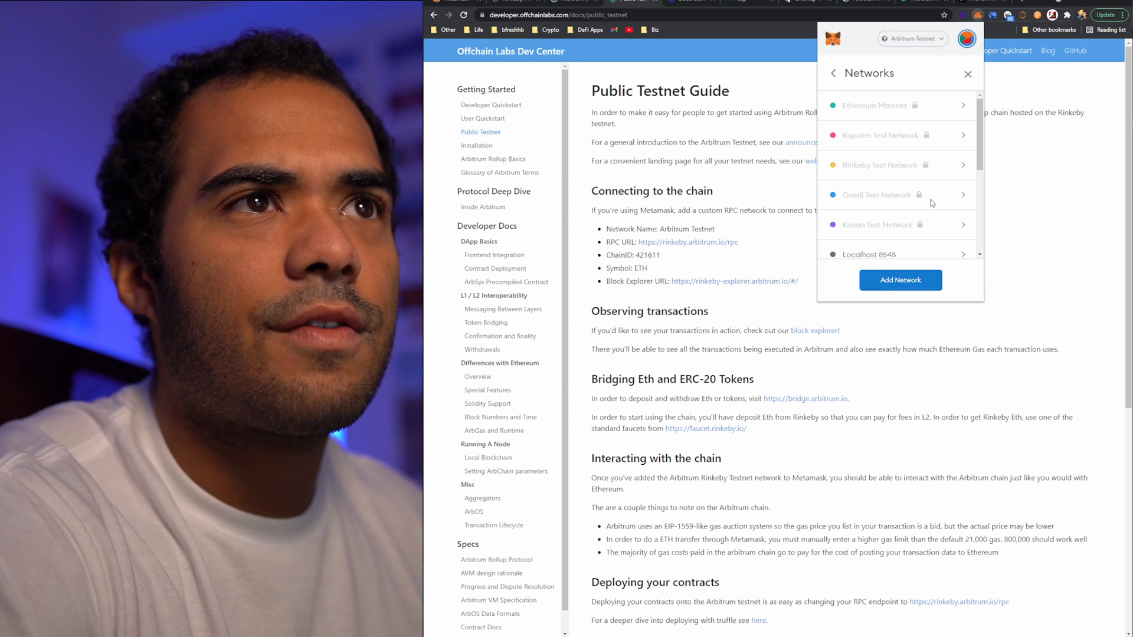
scroll(down, 3)
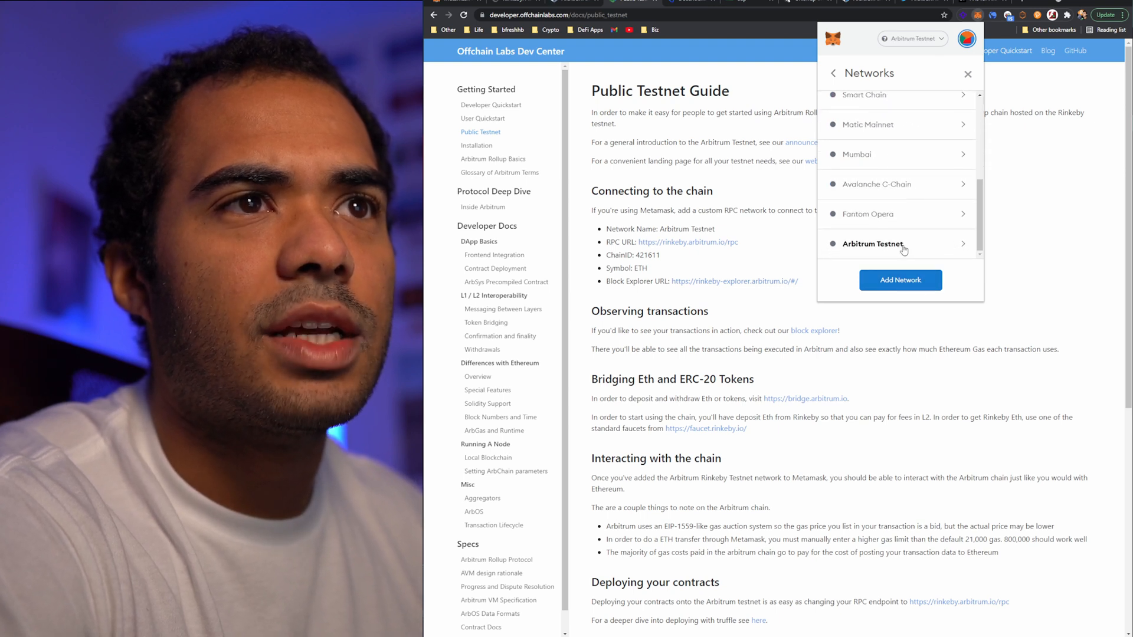
click(832, 73)
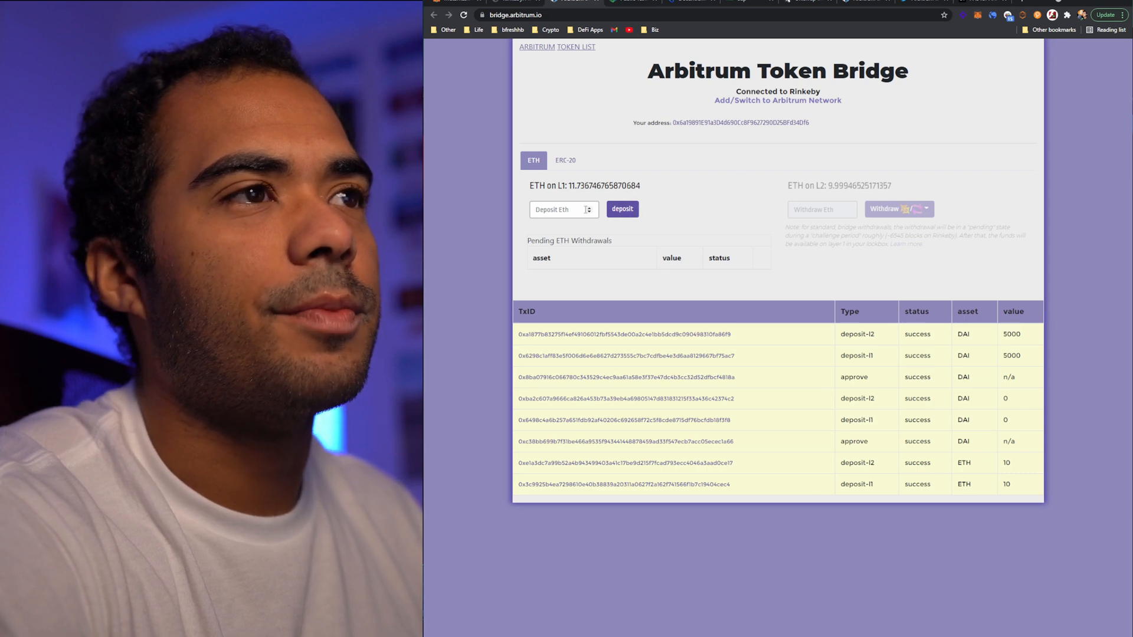
Deposit 5 ETH from L1 to L2 on the Arbitrum Token Bridge
click(565, 209)
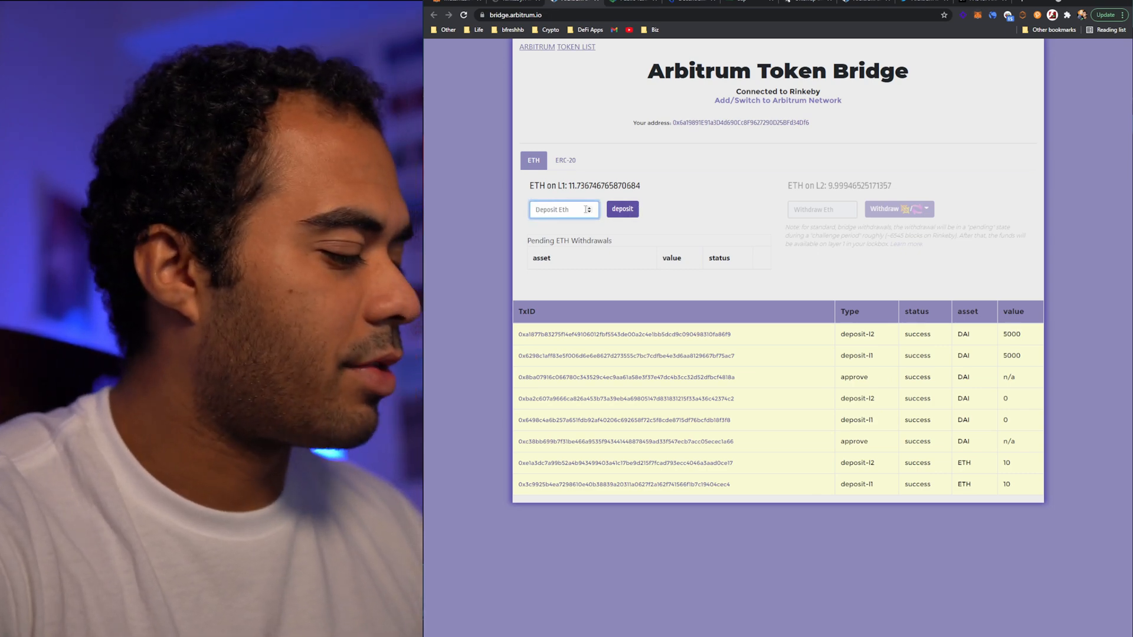
text(5)
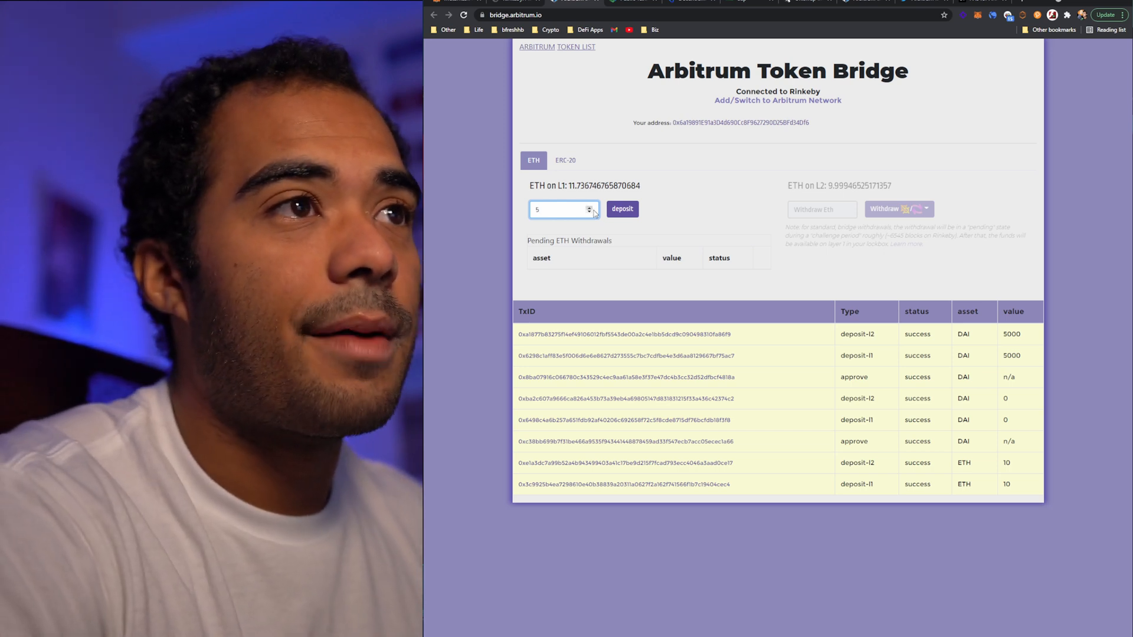
click(622, 209)
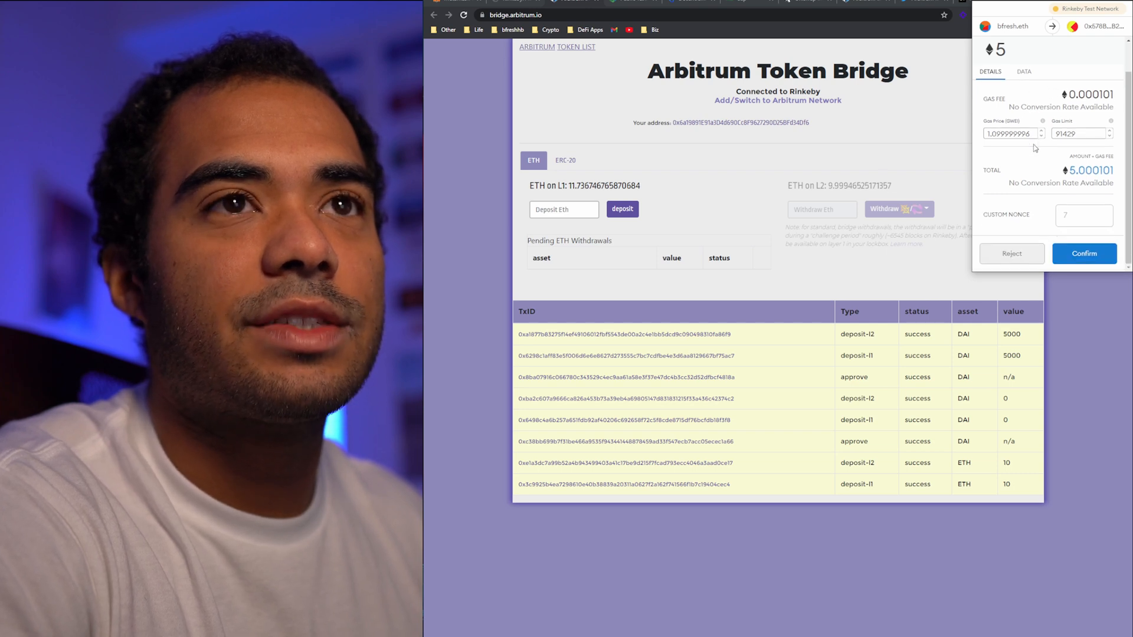
Confirm the 5 ETH deposit in MetaMask and check the network list, staying on Rinkeby
click(1083, 254)
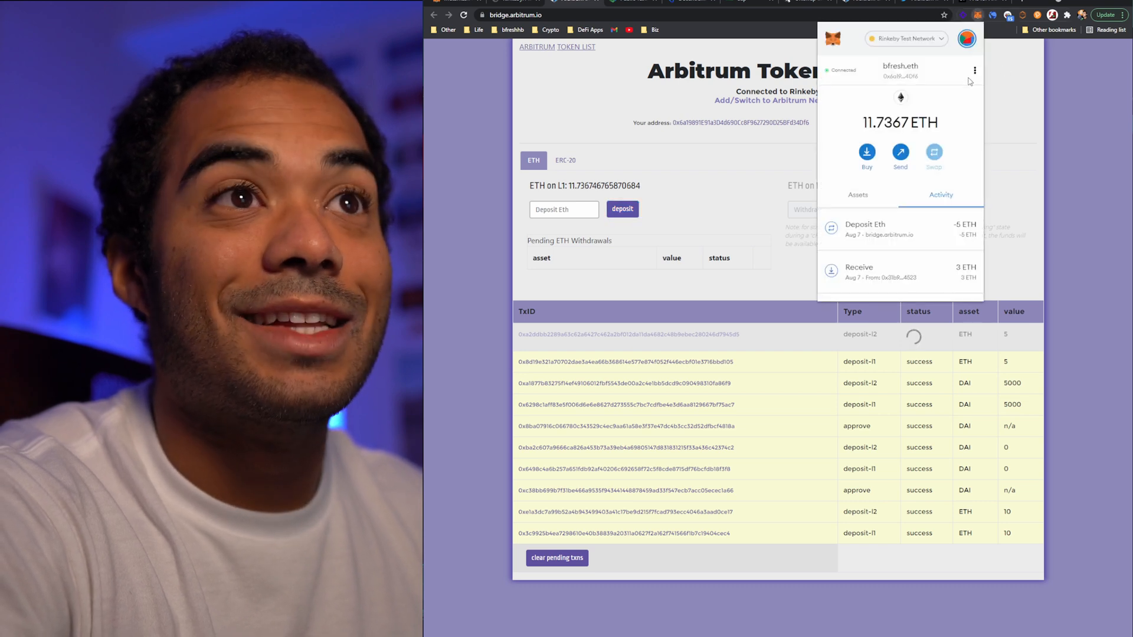
click(906, 37)
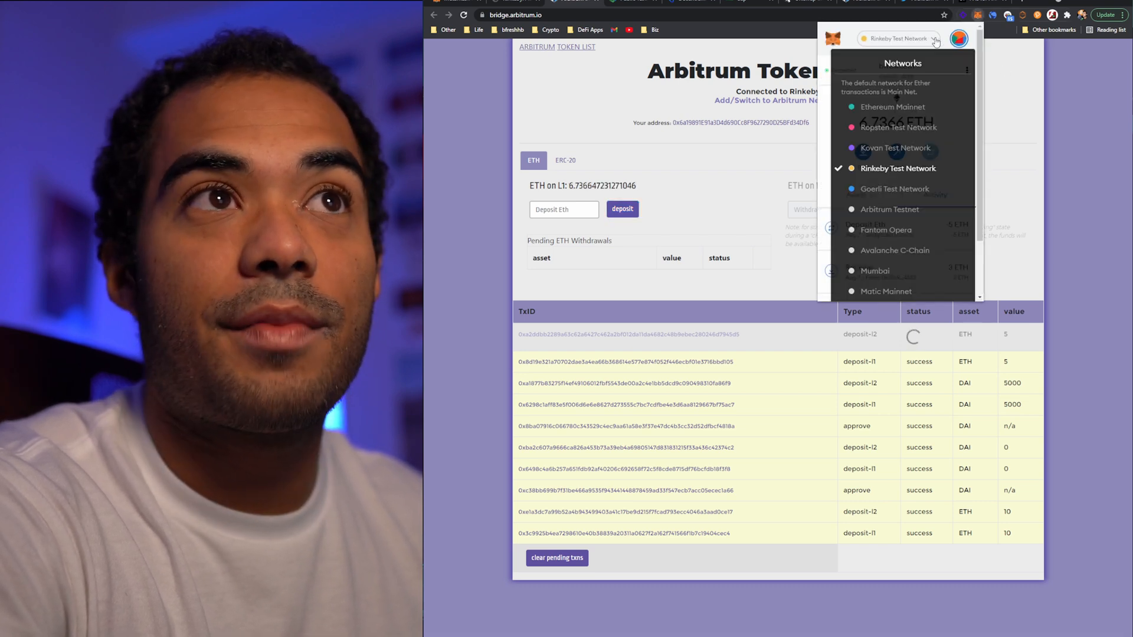
scroll(down, 3)
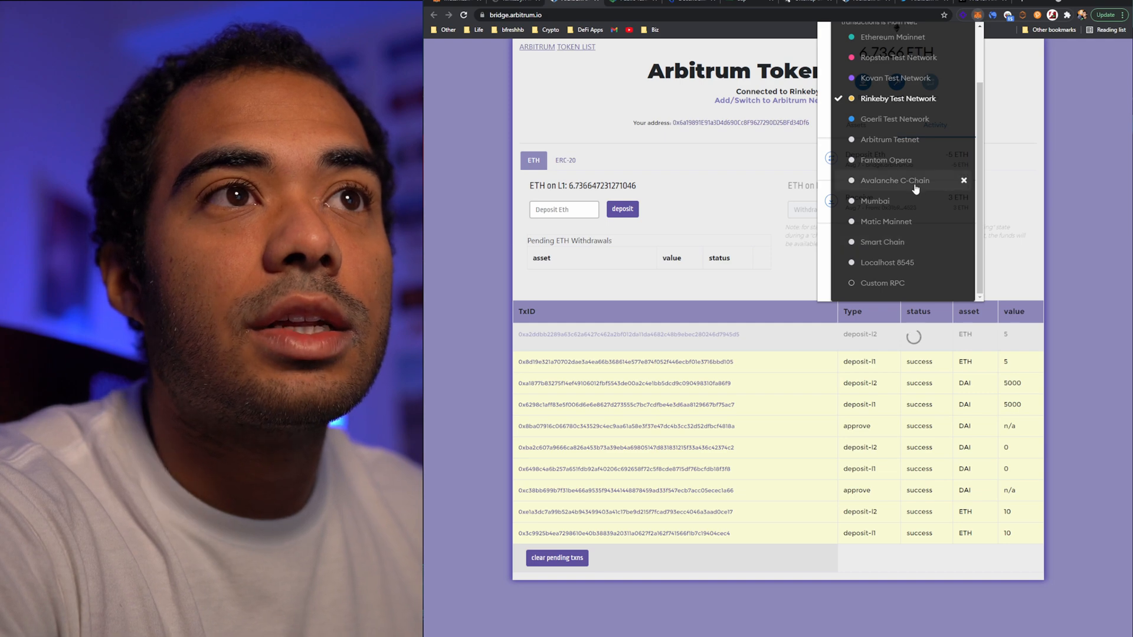
click(899, 98)
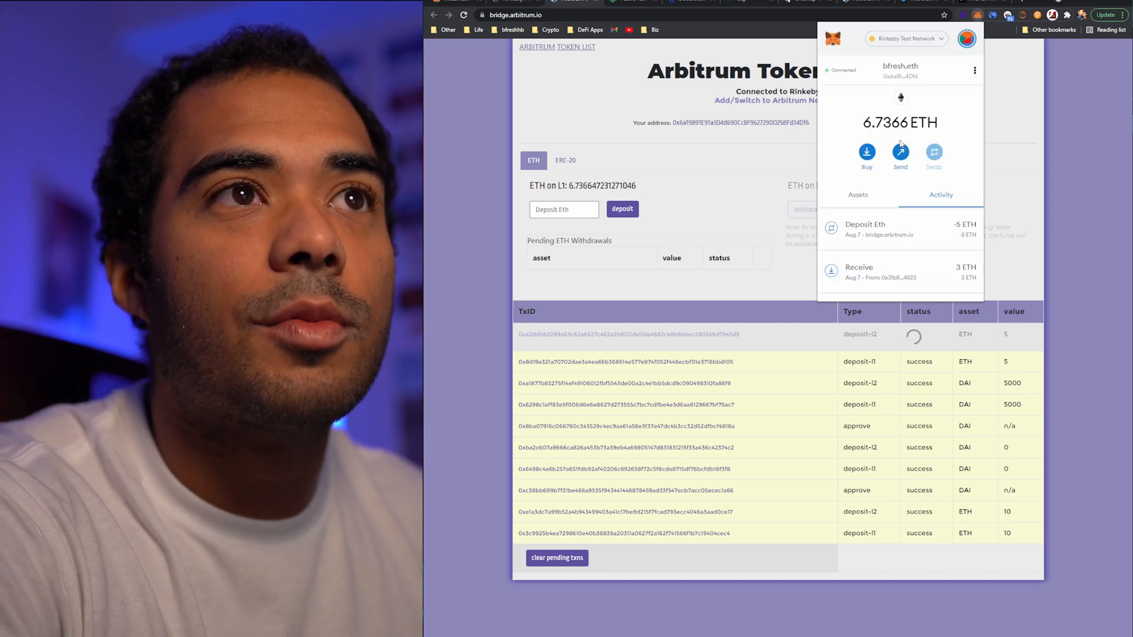
click(905, 37)
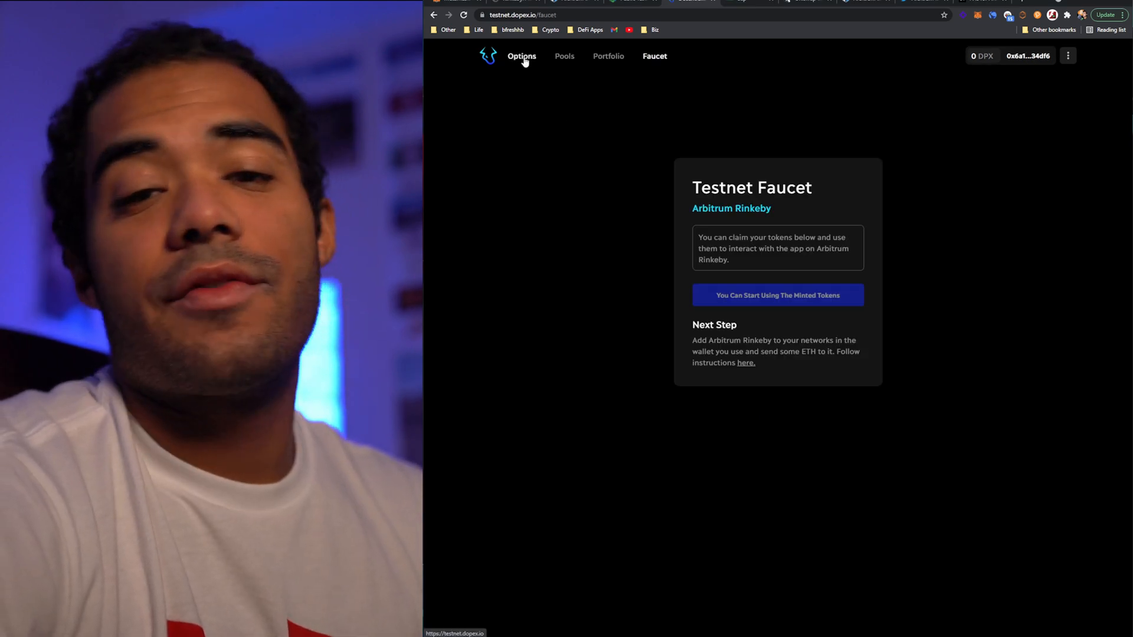
Review the Dopex options chains for BTC and ETH
click(521, 57)
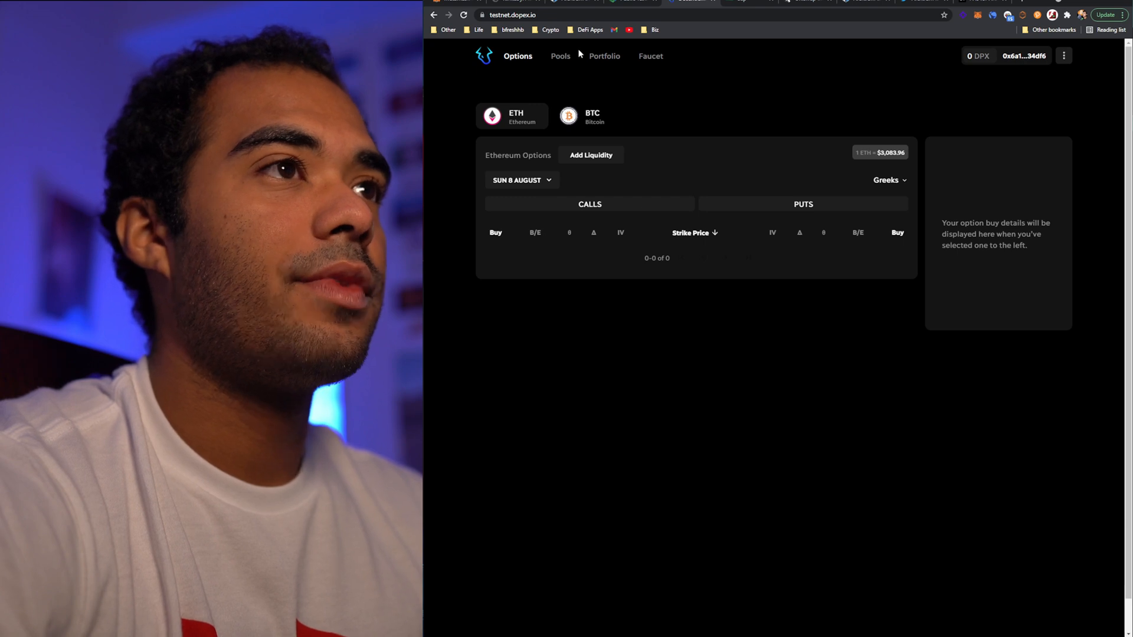
click(589, 115)
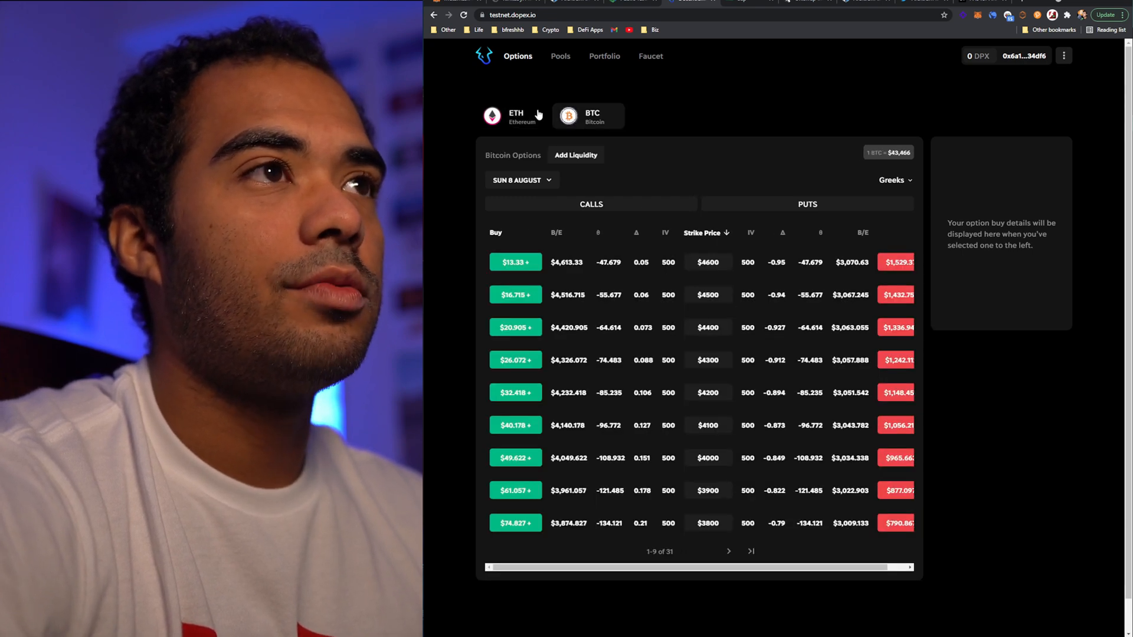
click(516, 115)
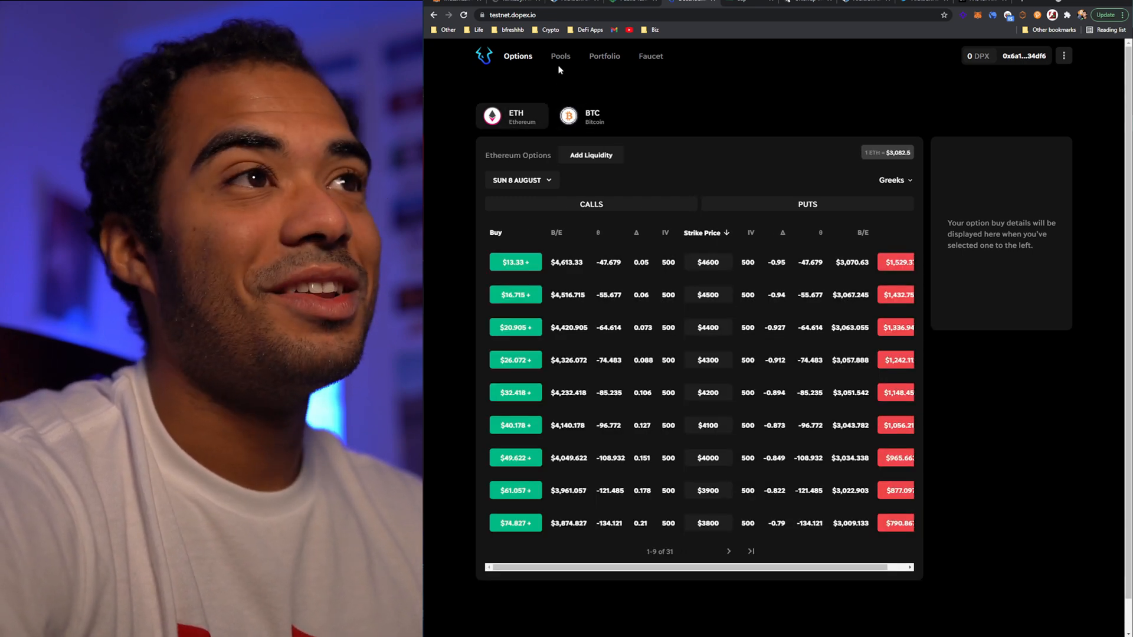
Browse the Pools, Portfolio and Options pages, ending on the liquidity pools overview
click(560, 55)
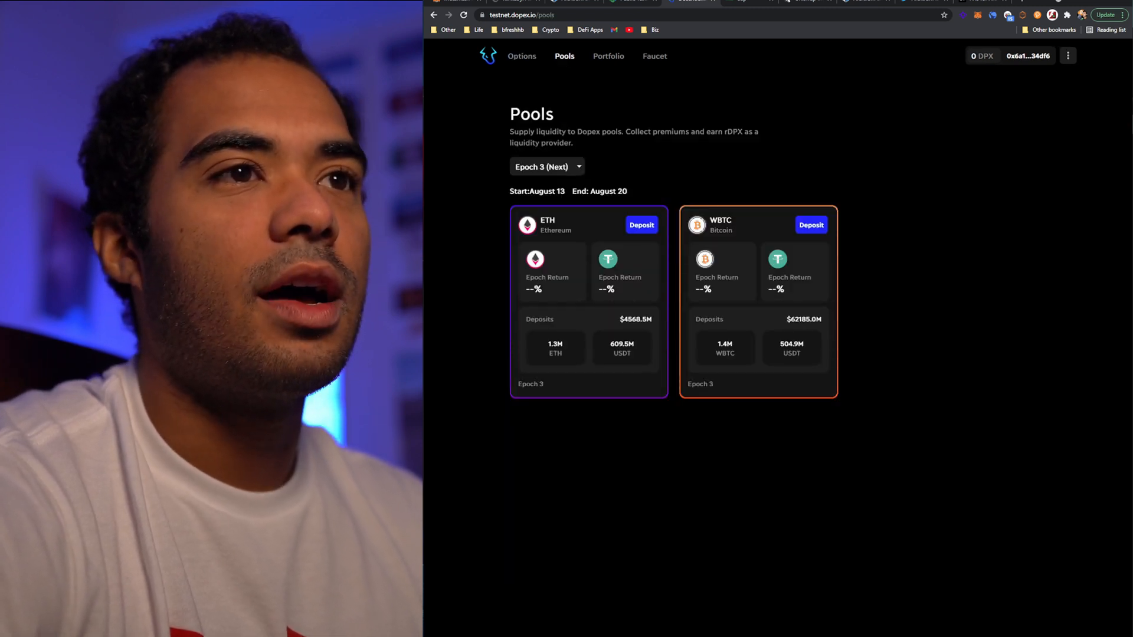
click(608, 55)
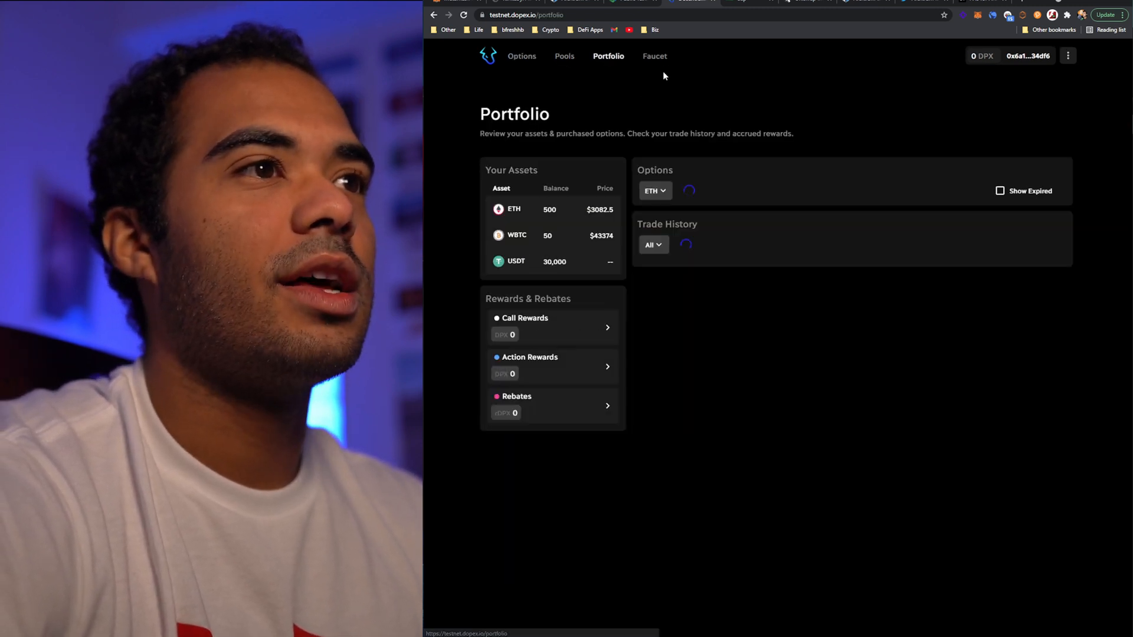
mouse_move(940, 204)
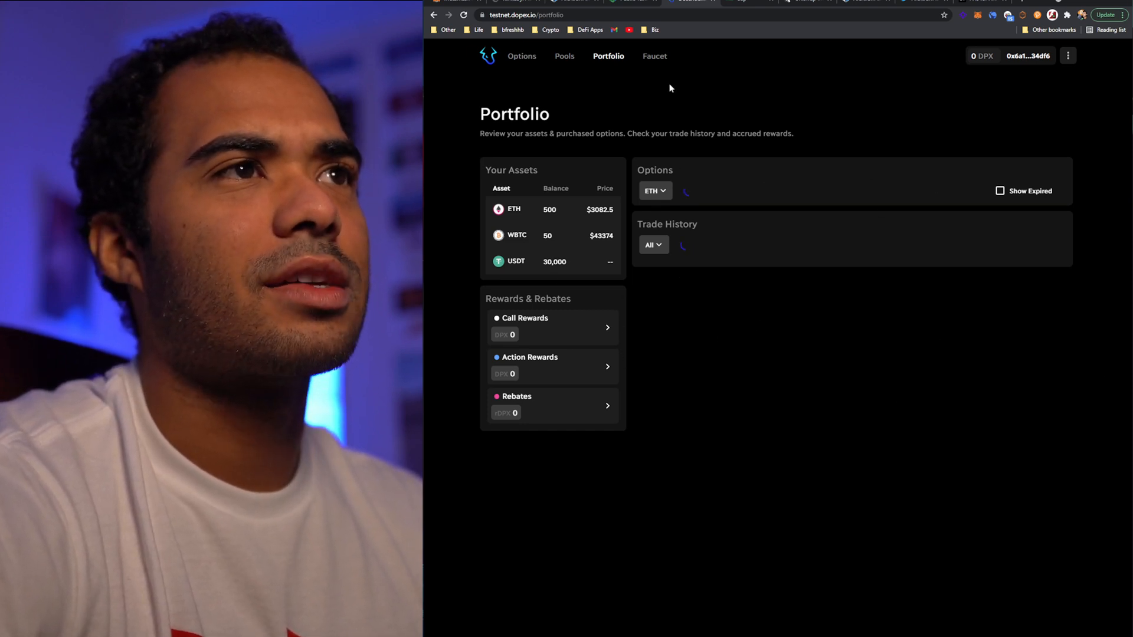
click(520, 57)
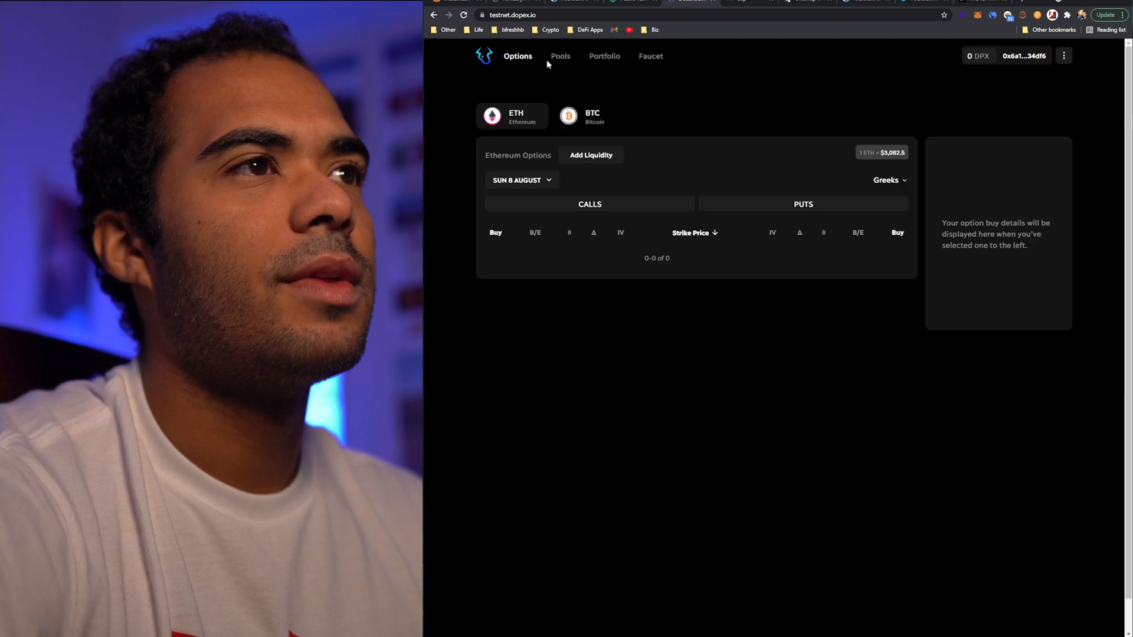
click(560, 55)
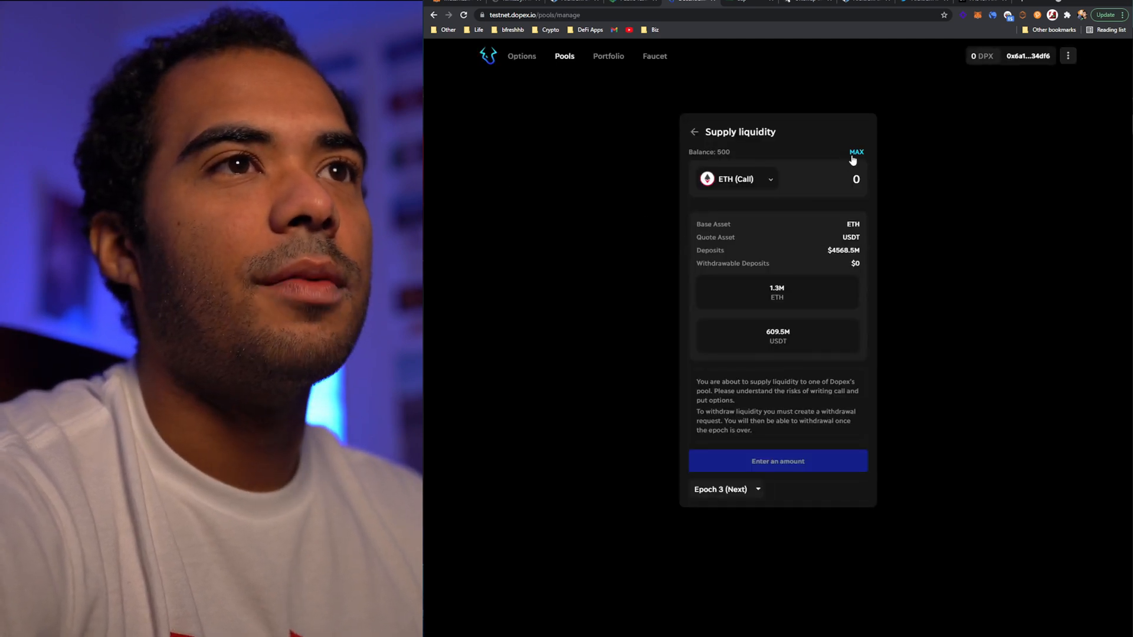
Enter 100 ETH for the ETH (Call) pool, approve the spend and return to Pools
click(857, 153)
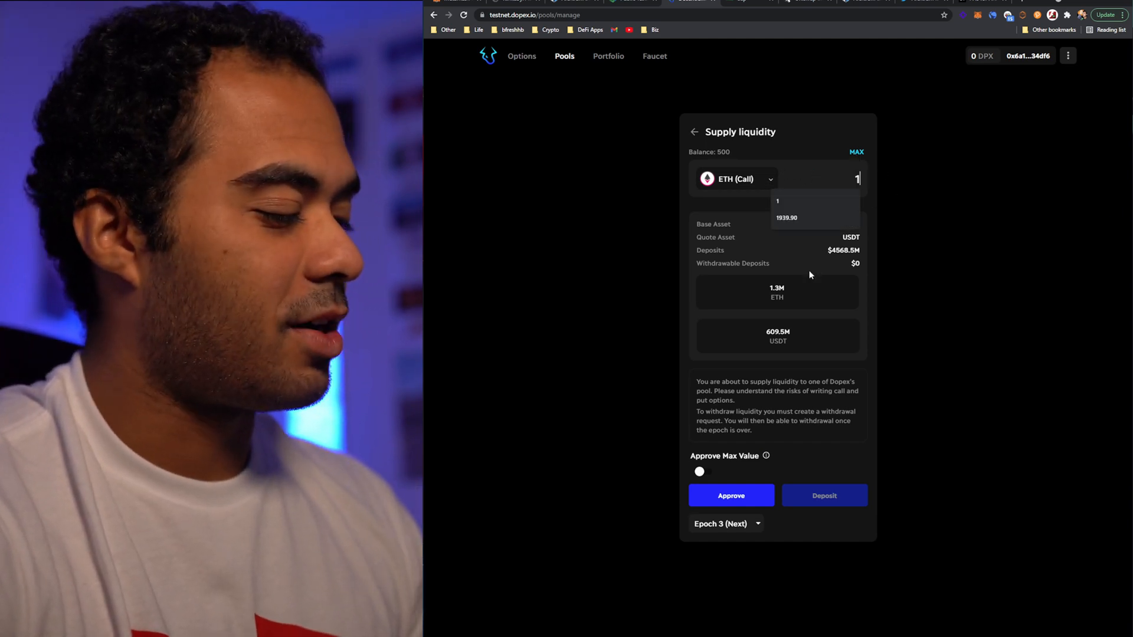
text(00)
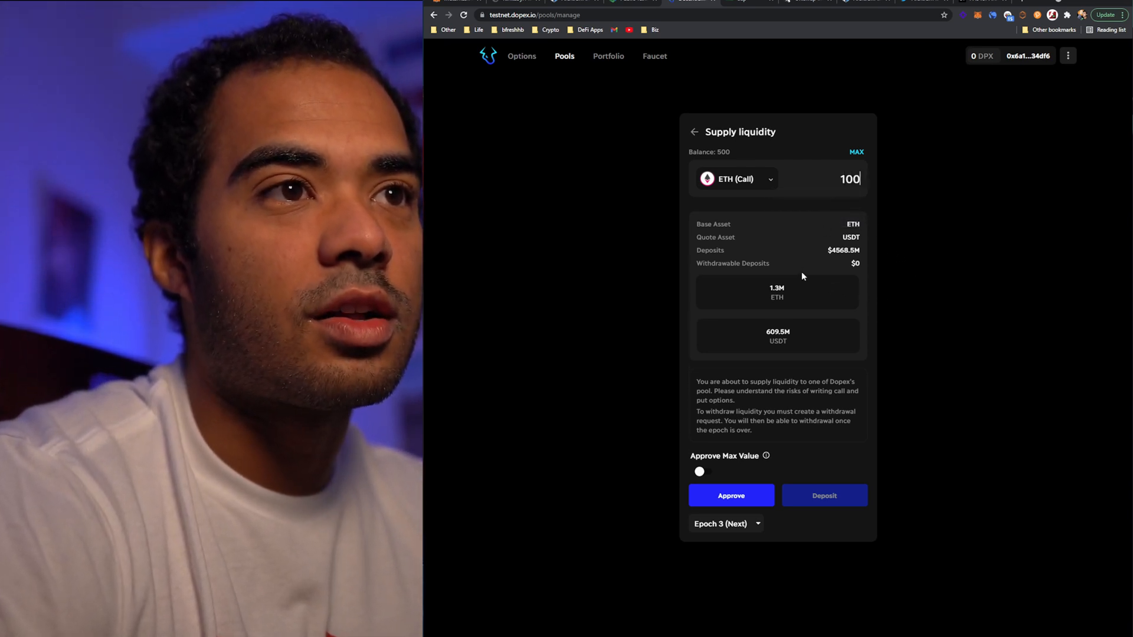
mouse_move(719, 465)
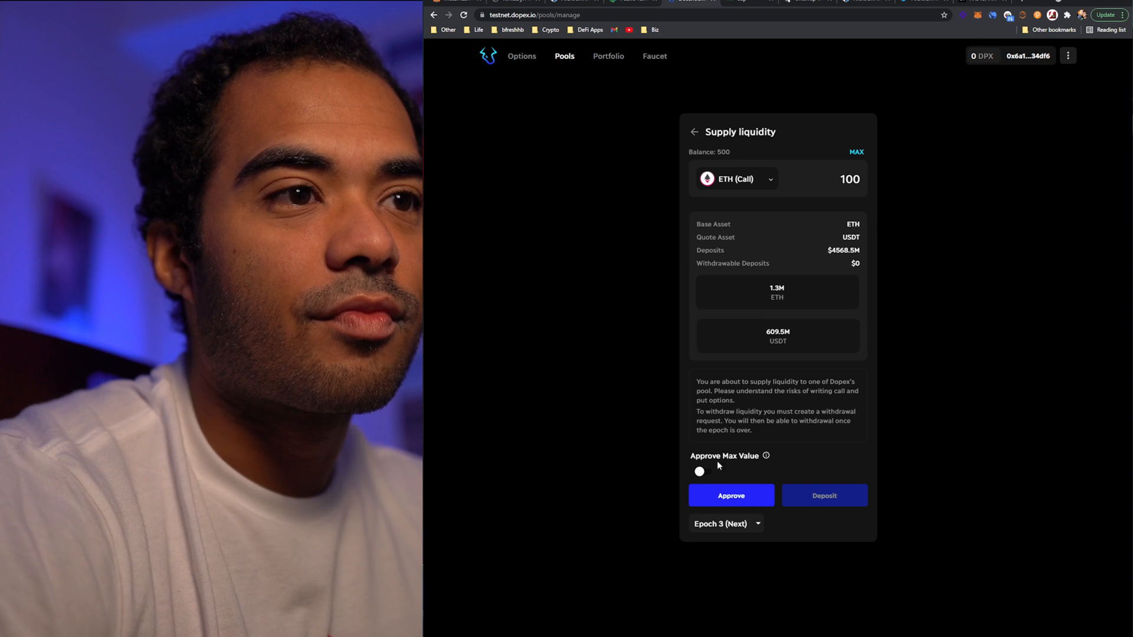
click(731, 495)
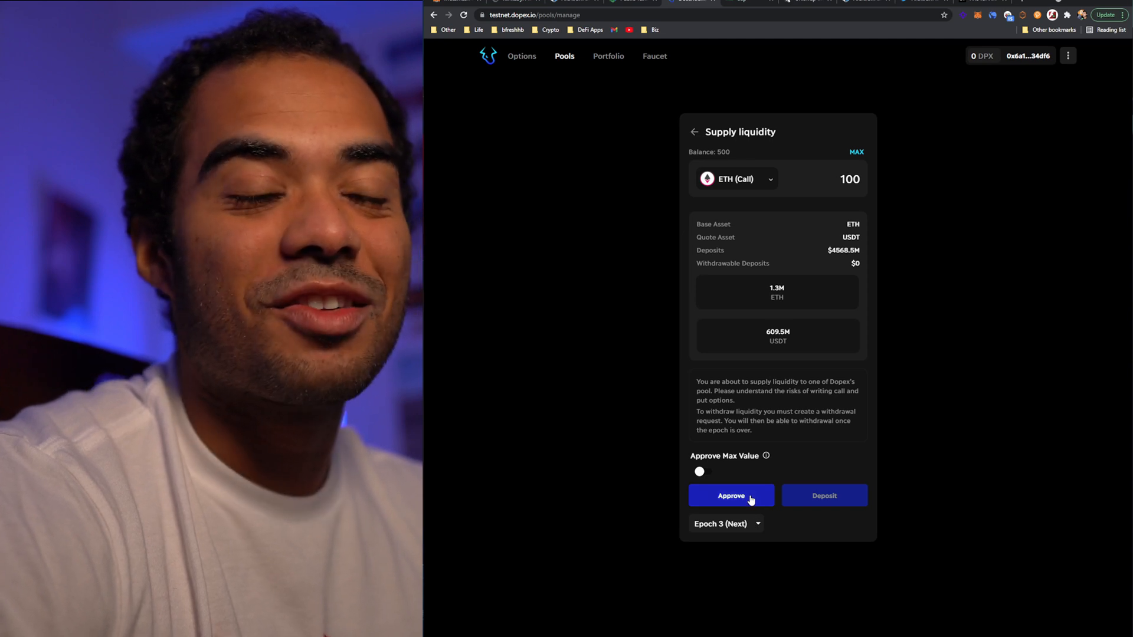
click(731, 496)
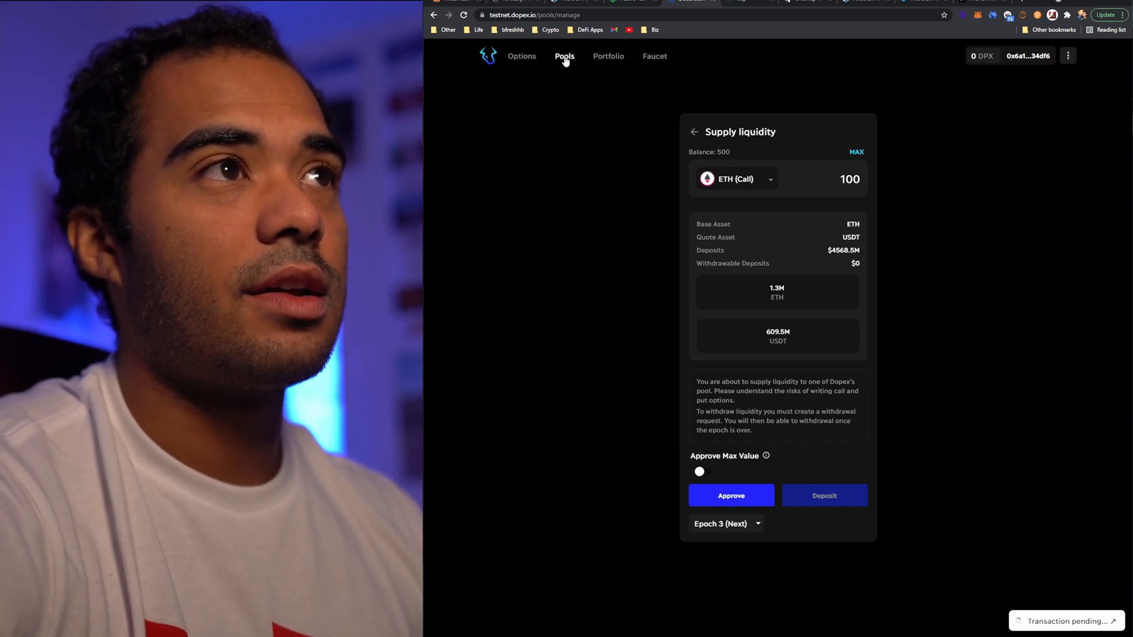
click(517, 55)
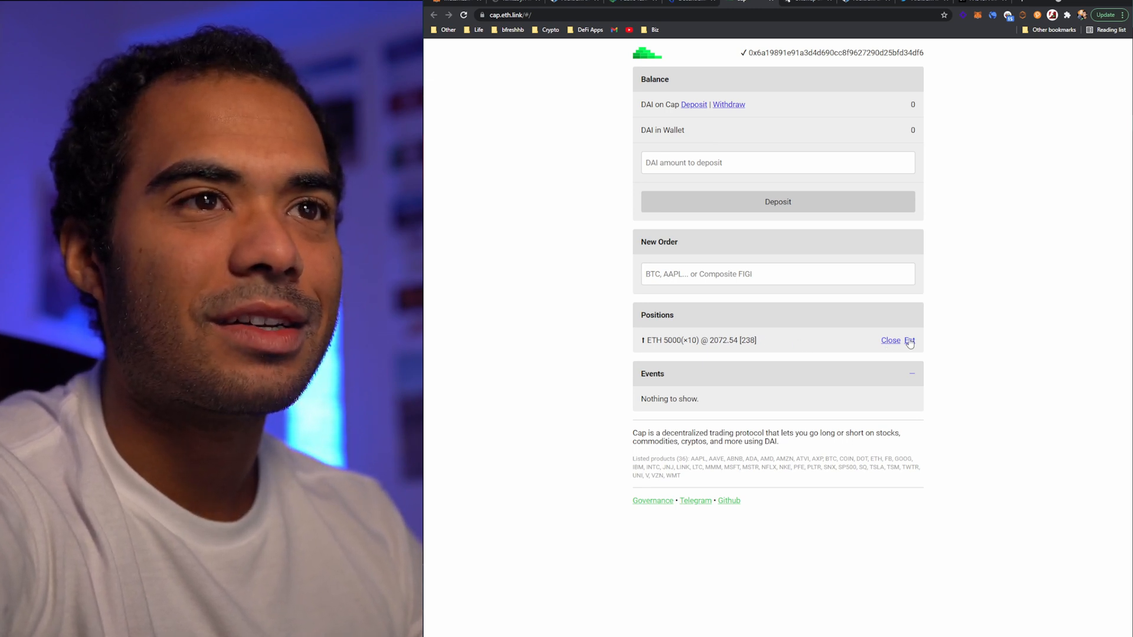
Start closing the 10x ETH position and reveal its Estimate P/L form
click(891, 340)
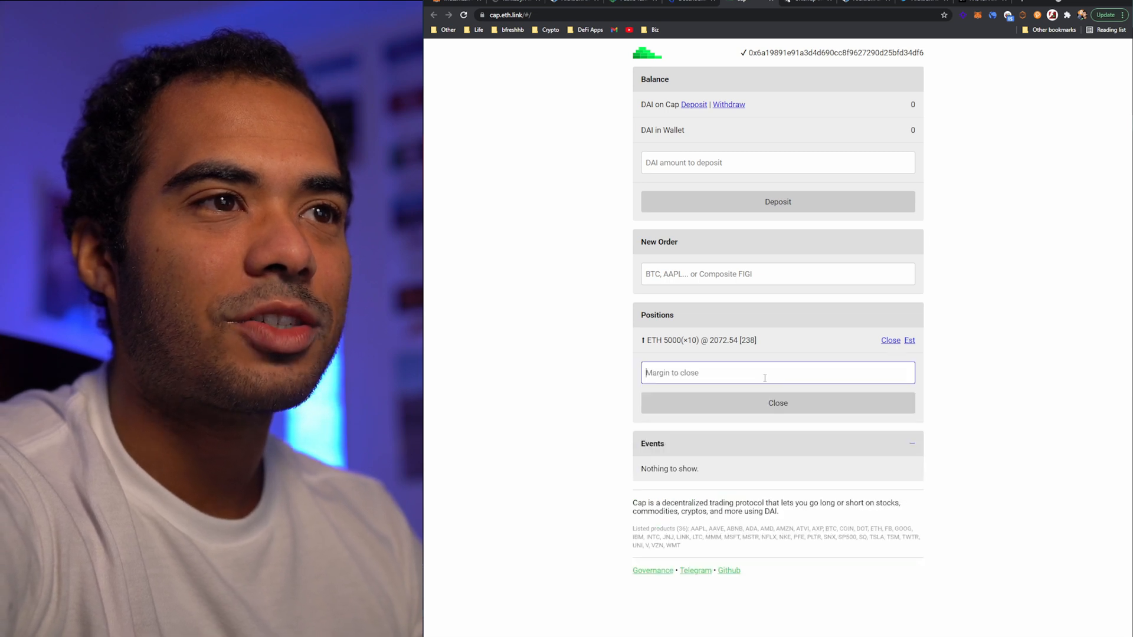
click(909, 340)
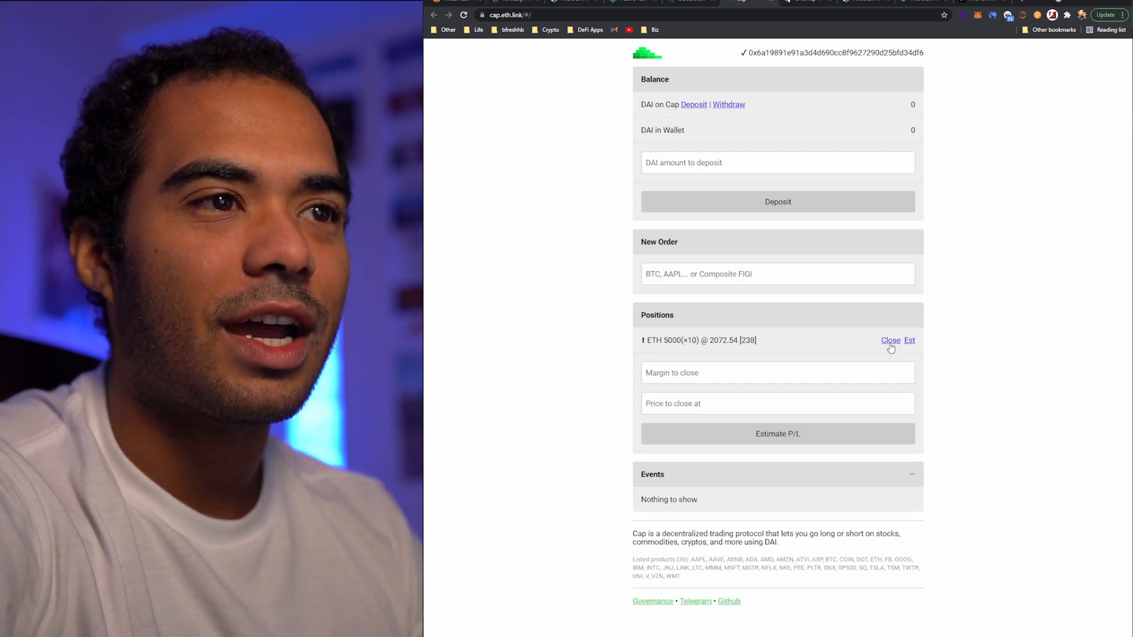
click(890, 340)
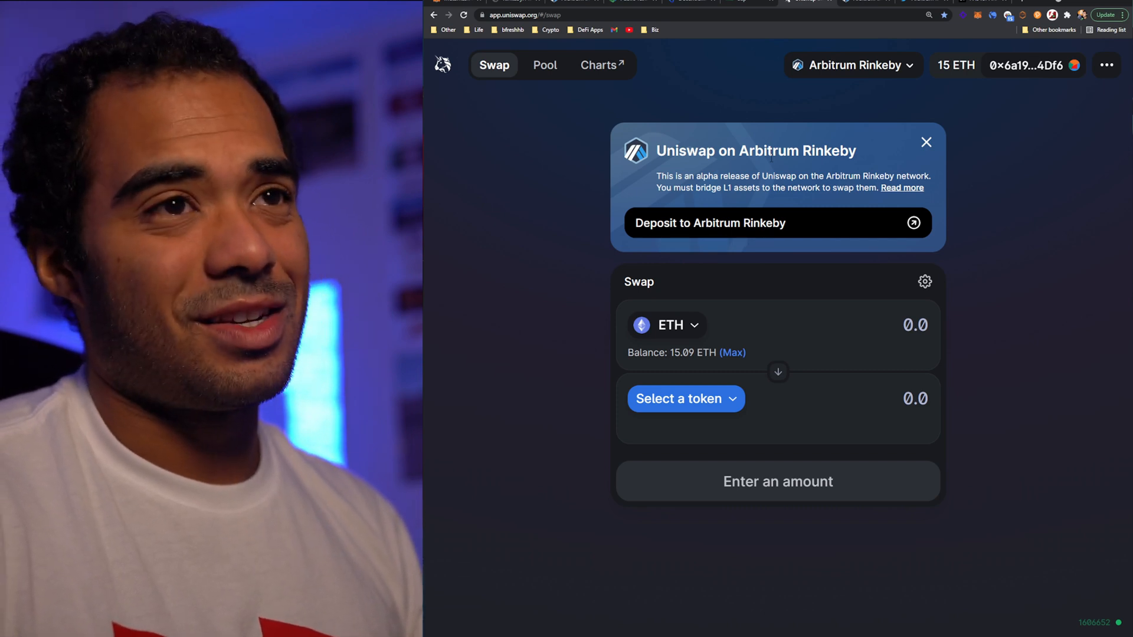
mouse_move(695, 120)
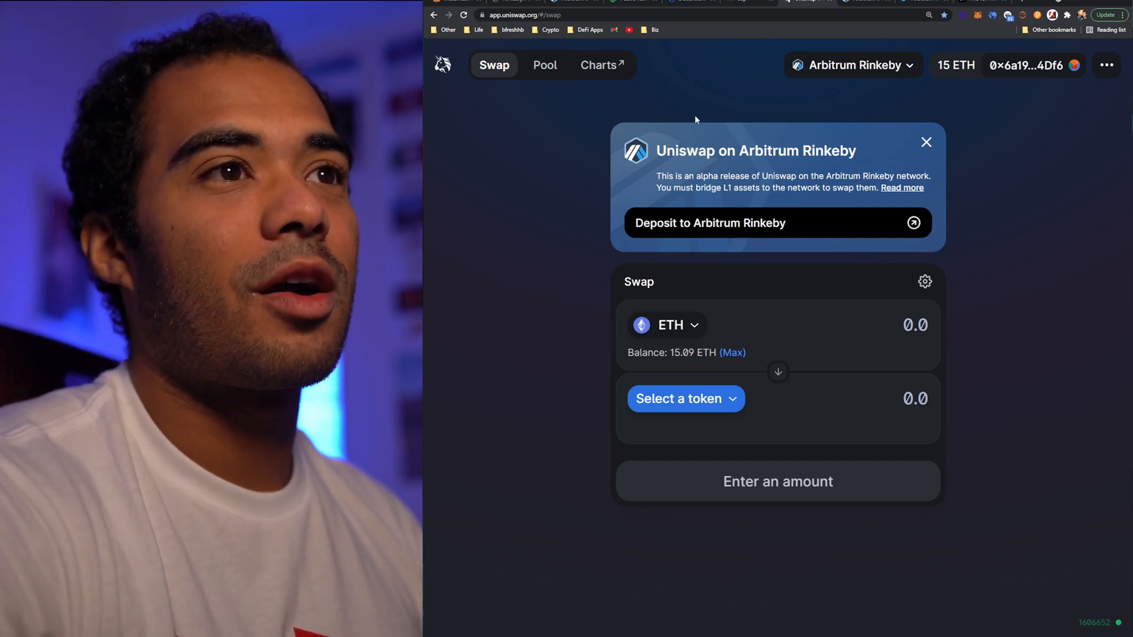
mouse_move(961, 175)
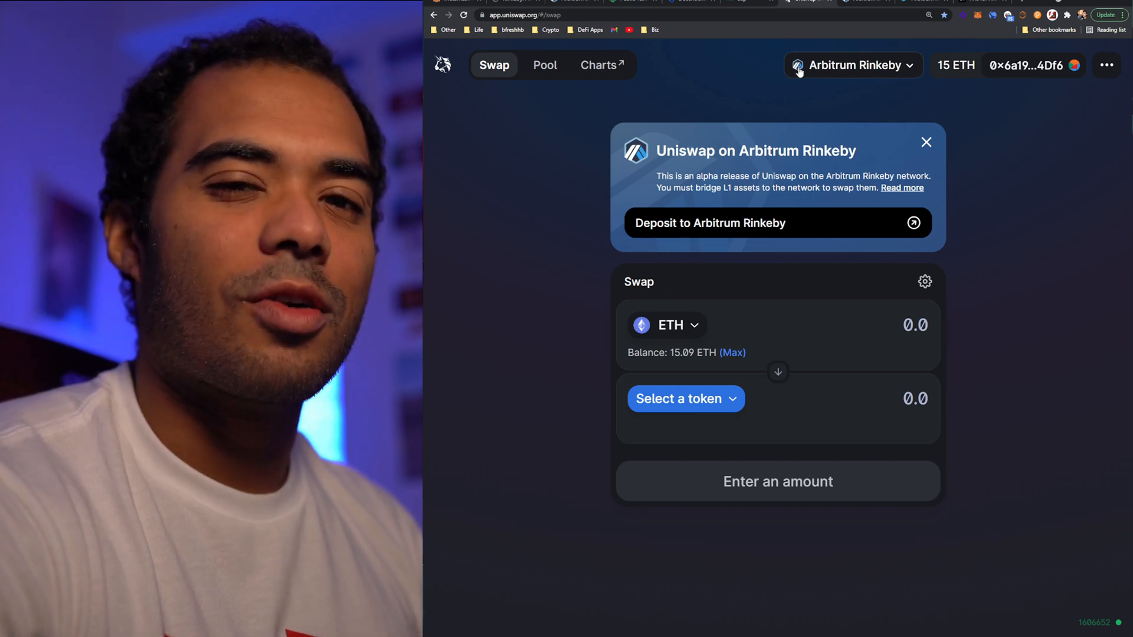
mouse_move(696, 323)
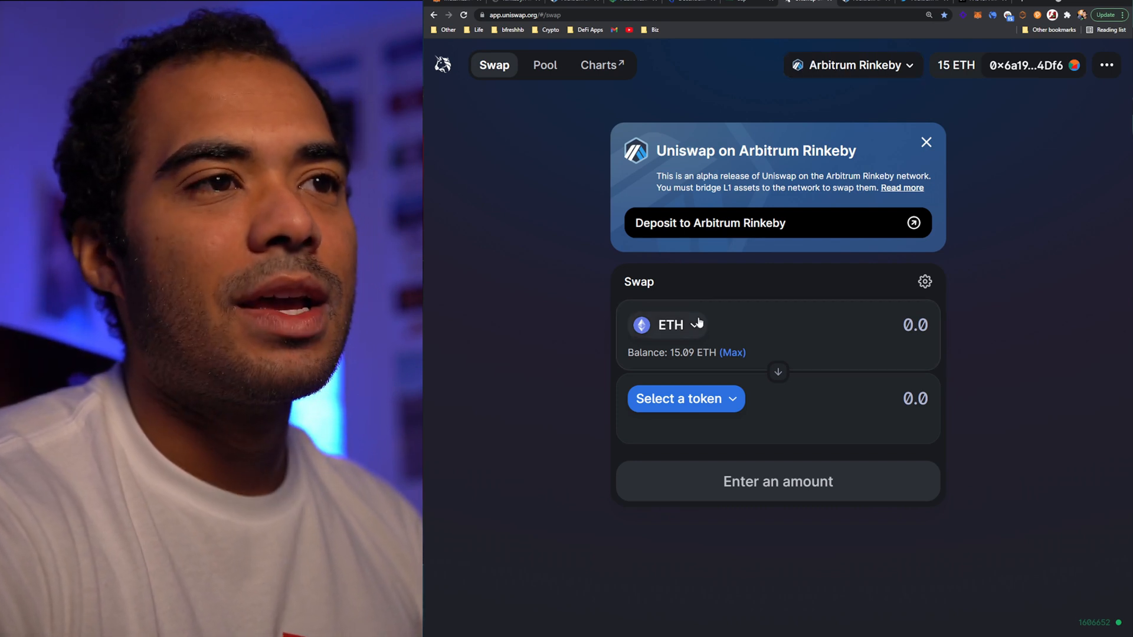
mouse_move(745, 359)
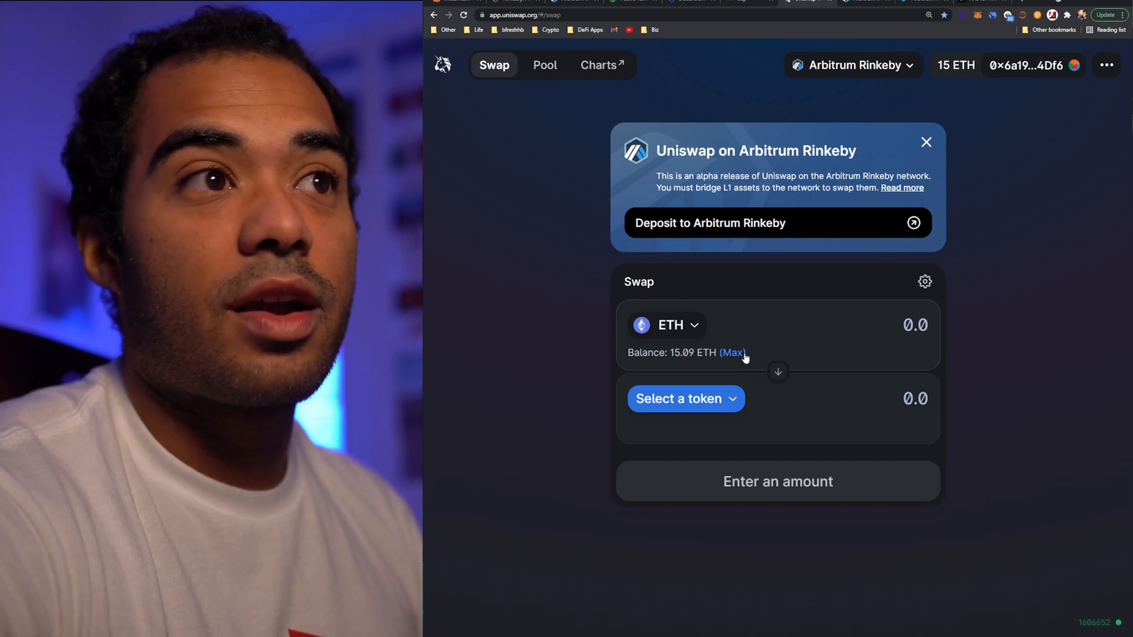
Fill the ETH field with the full 15.09 balance via Max, then leave the token picker without choosing
click(732, 352)
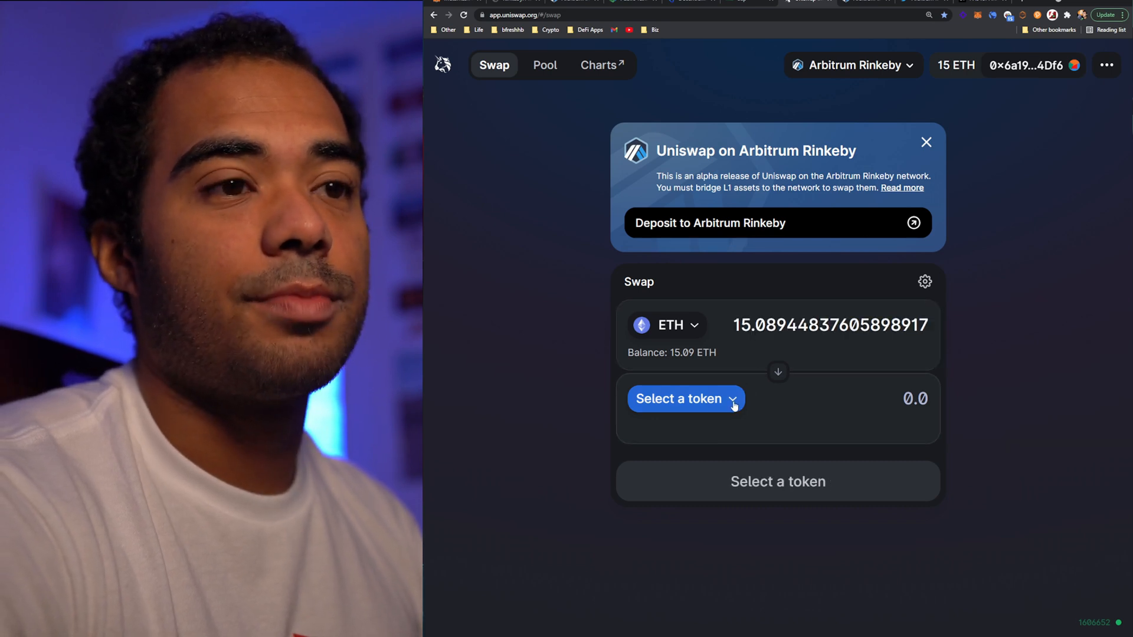
click(684, 397)
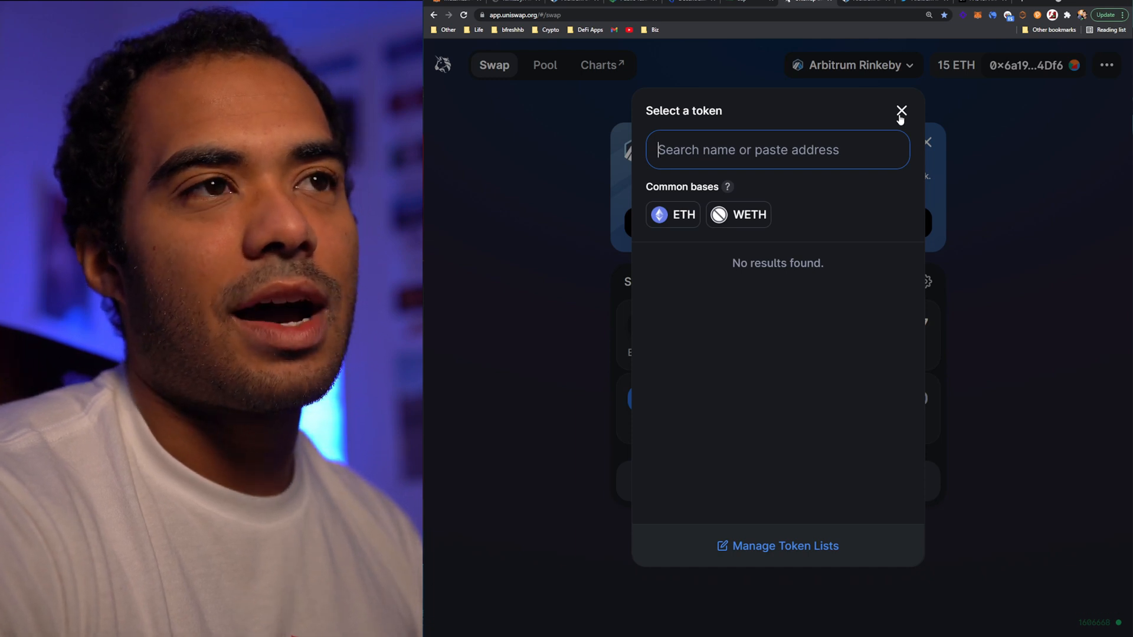
click(901, 111)
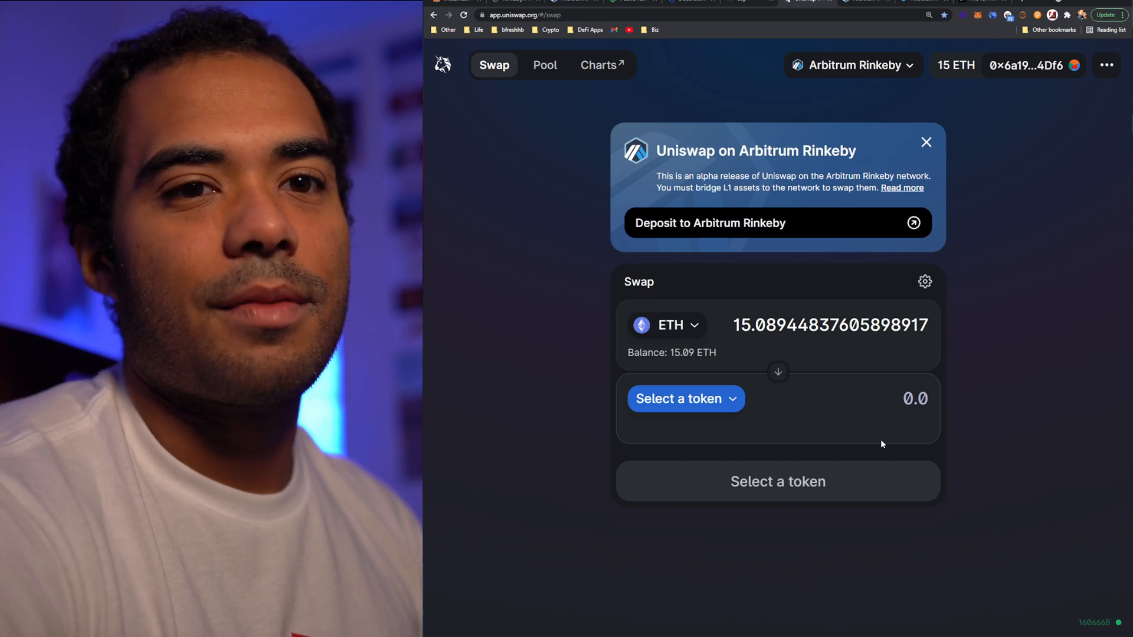
mouse_move(861, 421)
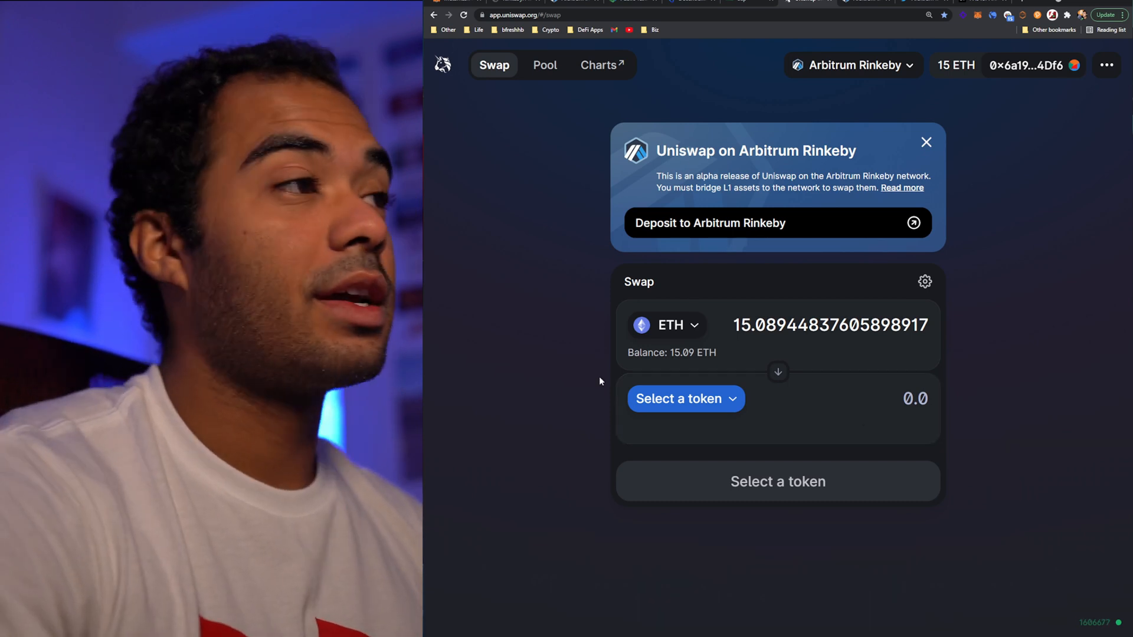
click(829, 324)
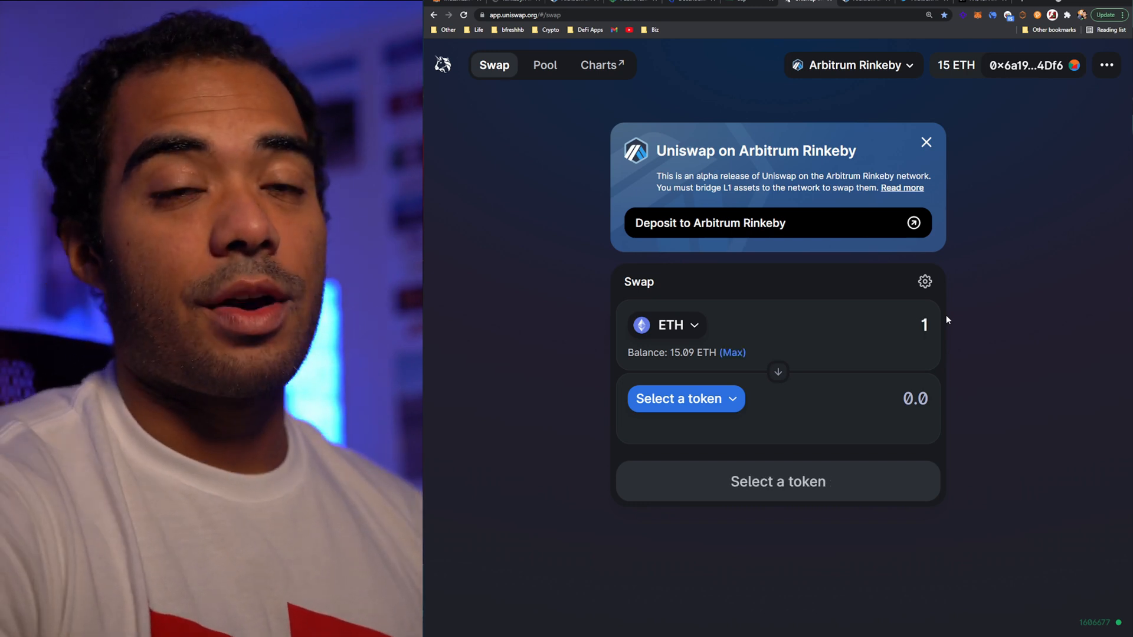
Wrap 1 ETH into WETH, confirming the transaction in MetaMask, leaving 14.09 ETH and 1 WETH
click(677, 398)
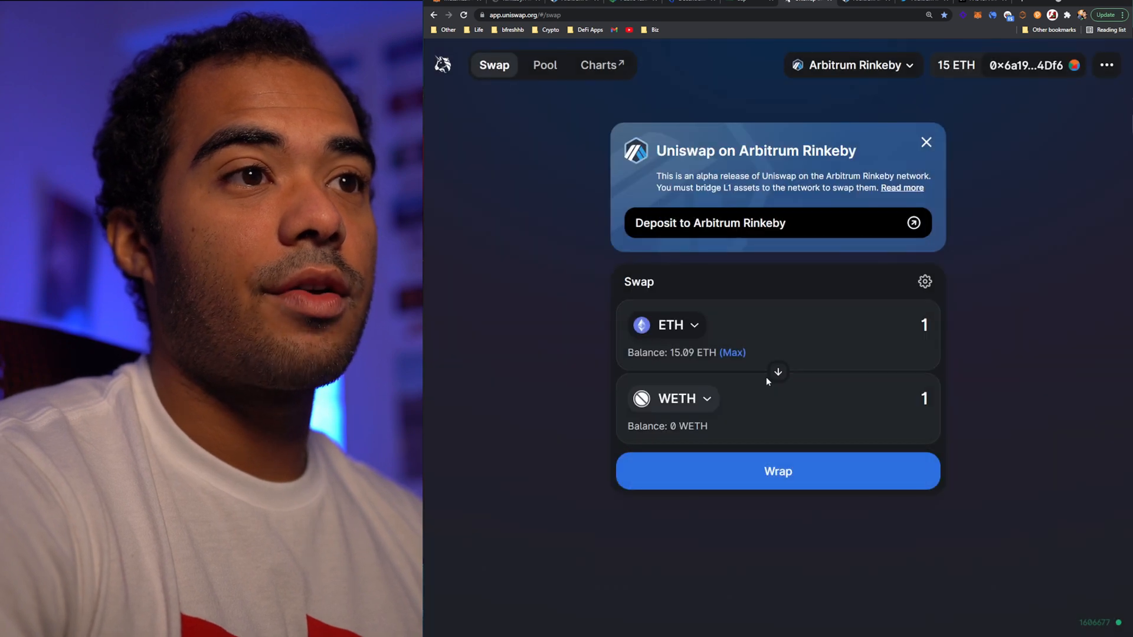
mouse_move(909, 433)
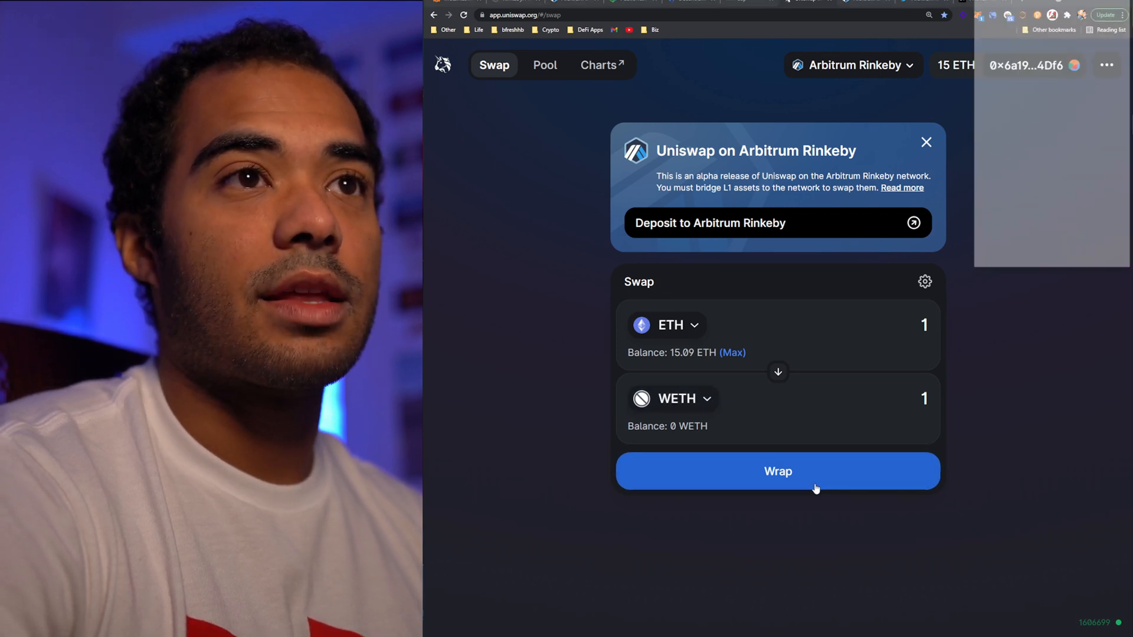
click(778, 471)
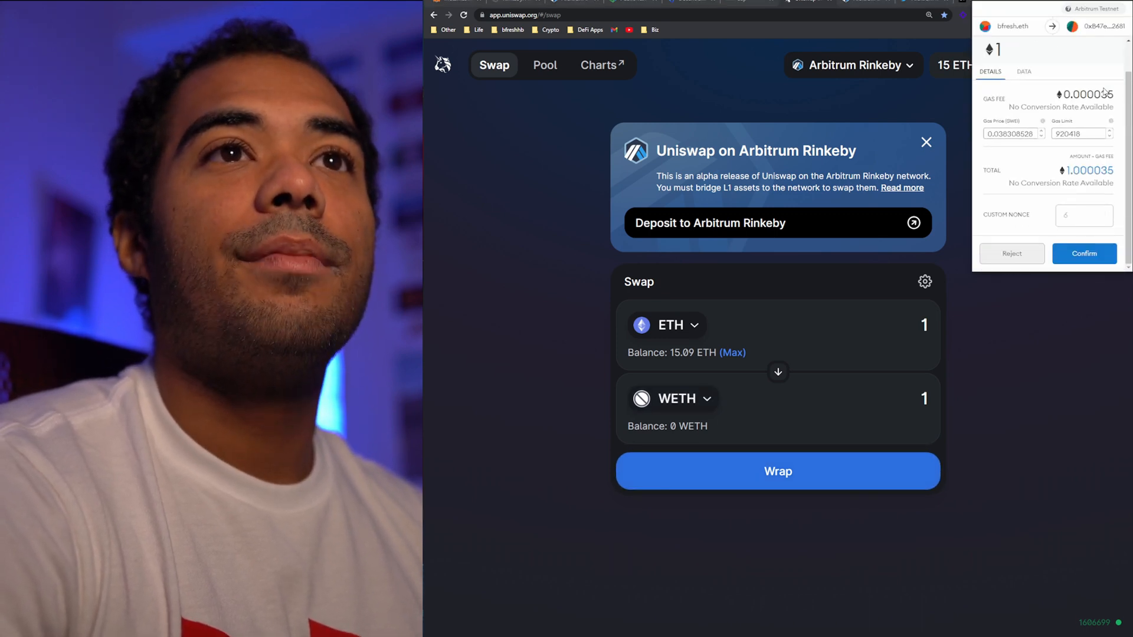
click(1084, 253)
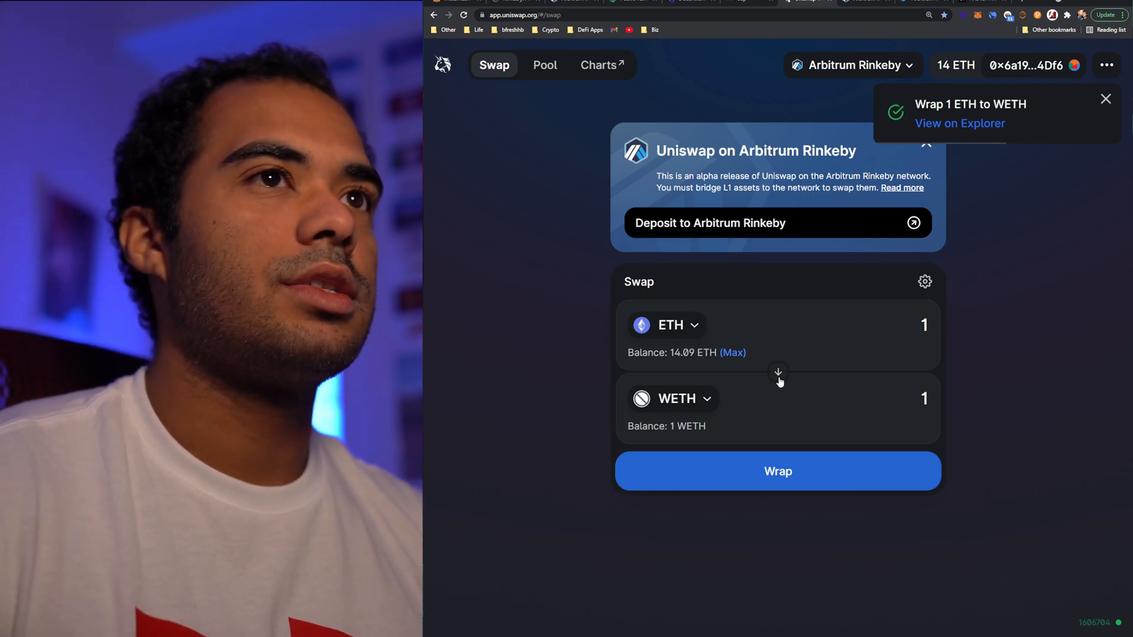
mouse_move(757, 385)
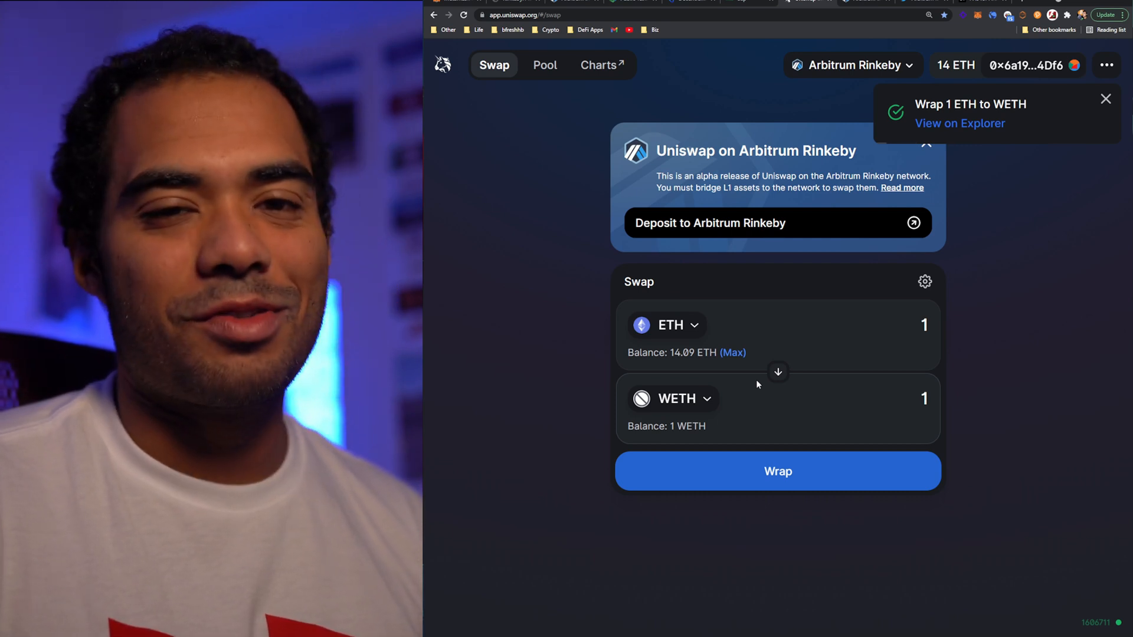
click(1106, 99)
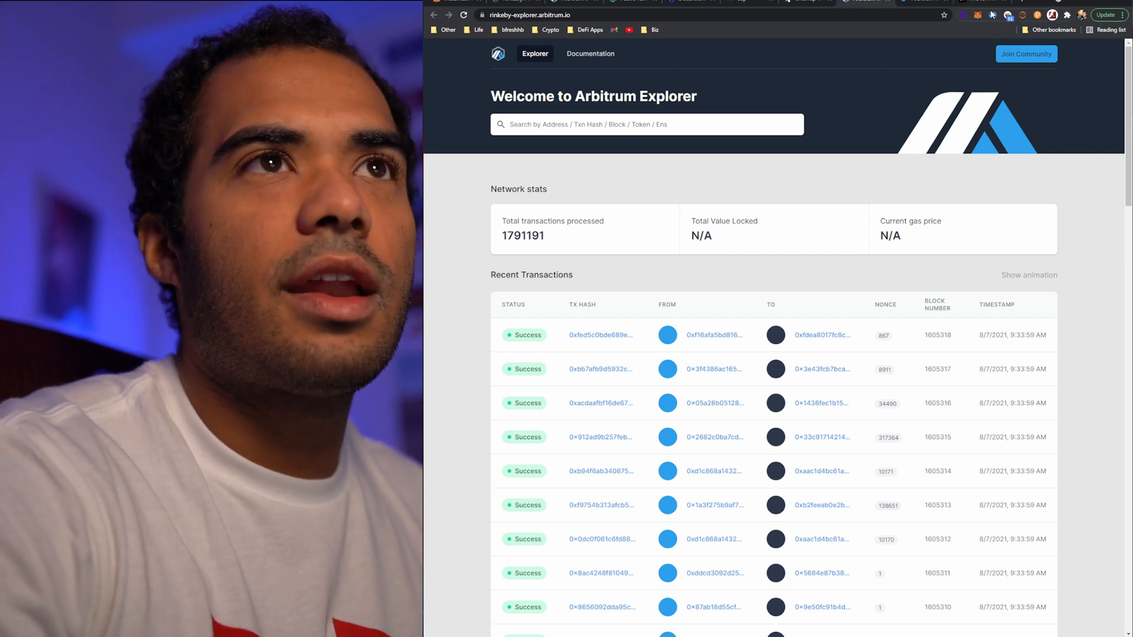
Copy the wallet address from MetaMask and review its Arbitrum Explorer page: 6.73664 eth Layer 1, 14.09943 eth Arbitrum
click(1010, 14)
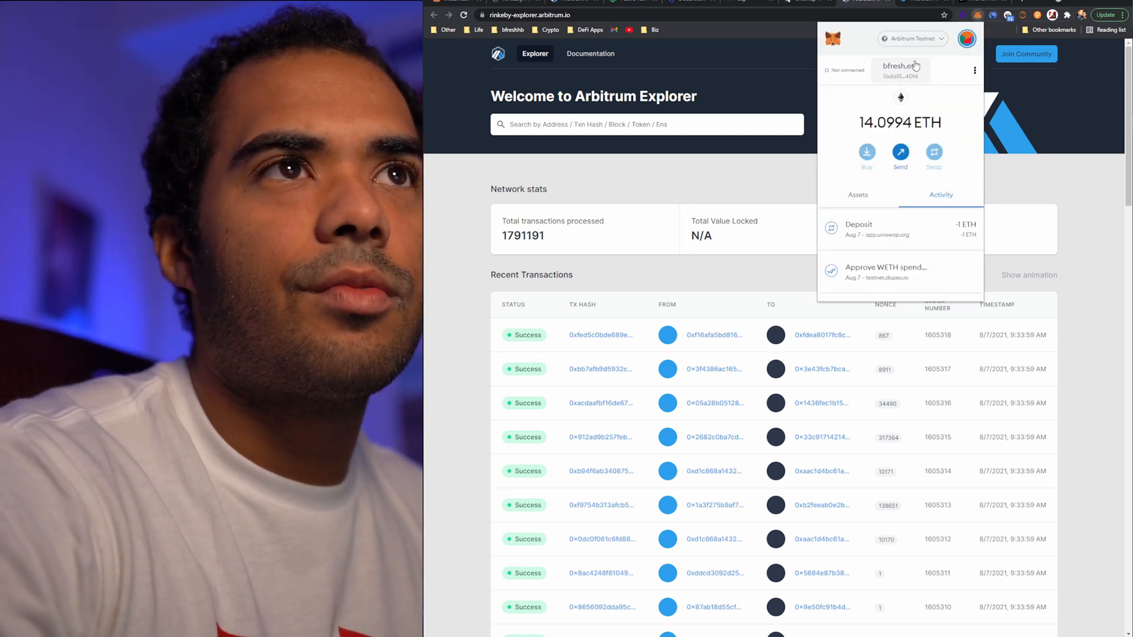
click(647, 124)
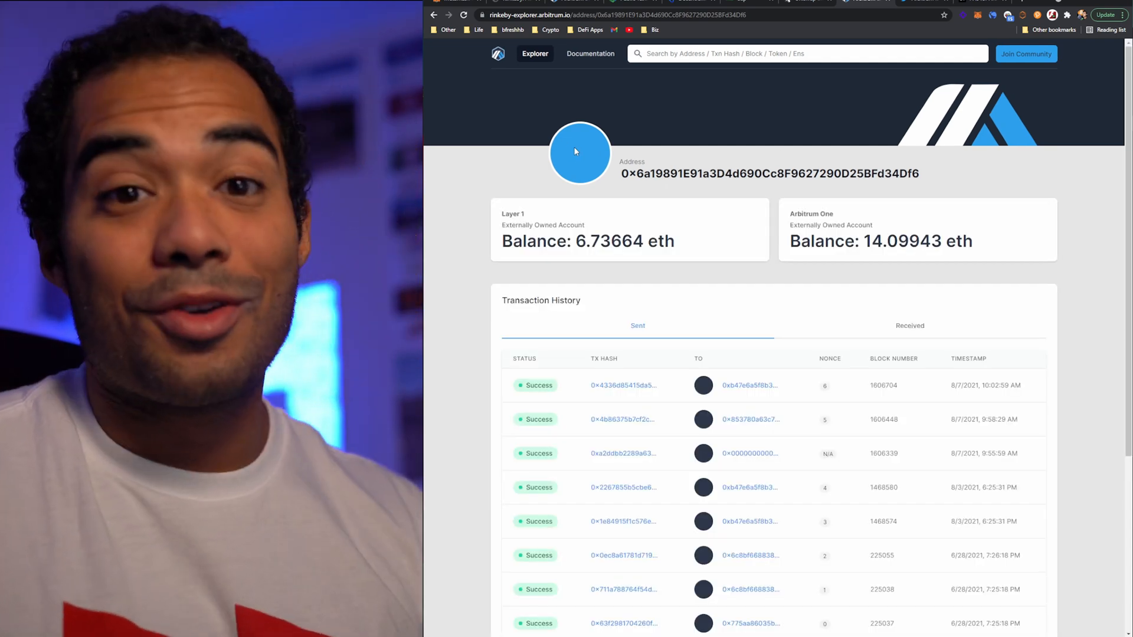
scroll(down, 3)
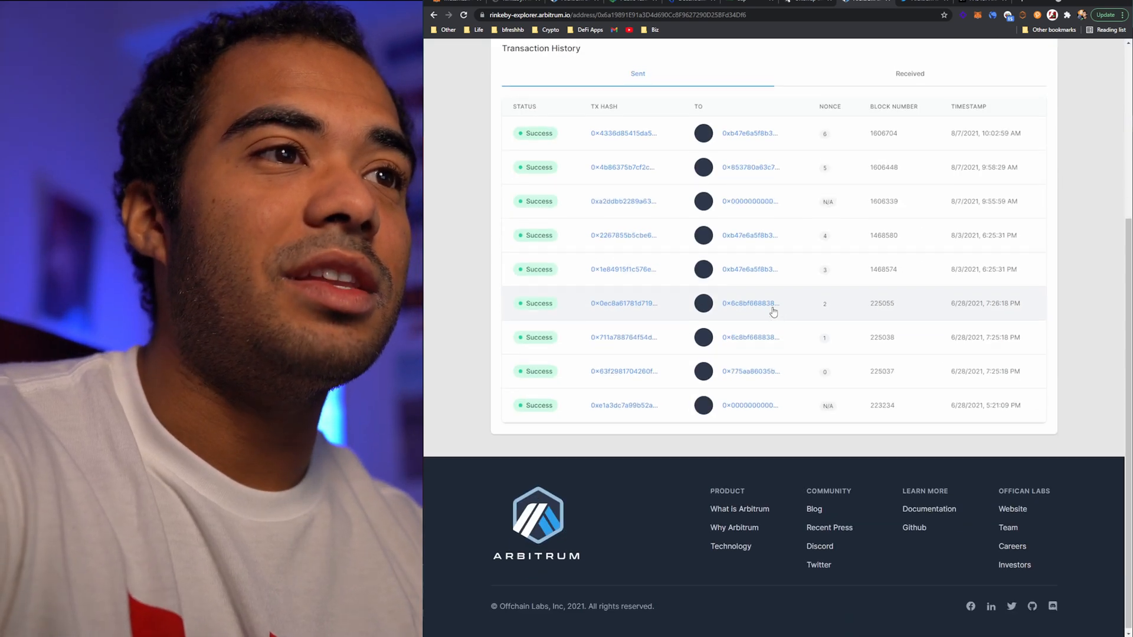
scroll(up, 3)
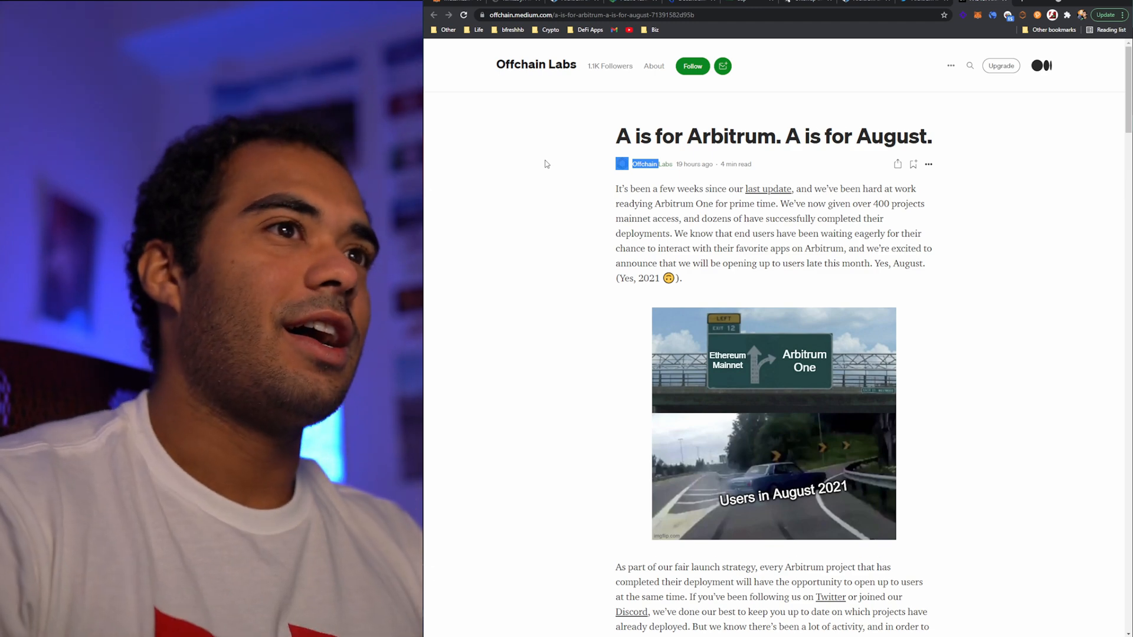
mouse_move(560, 270)
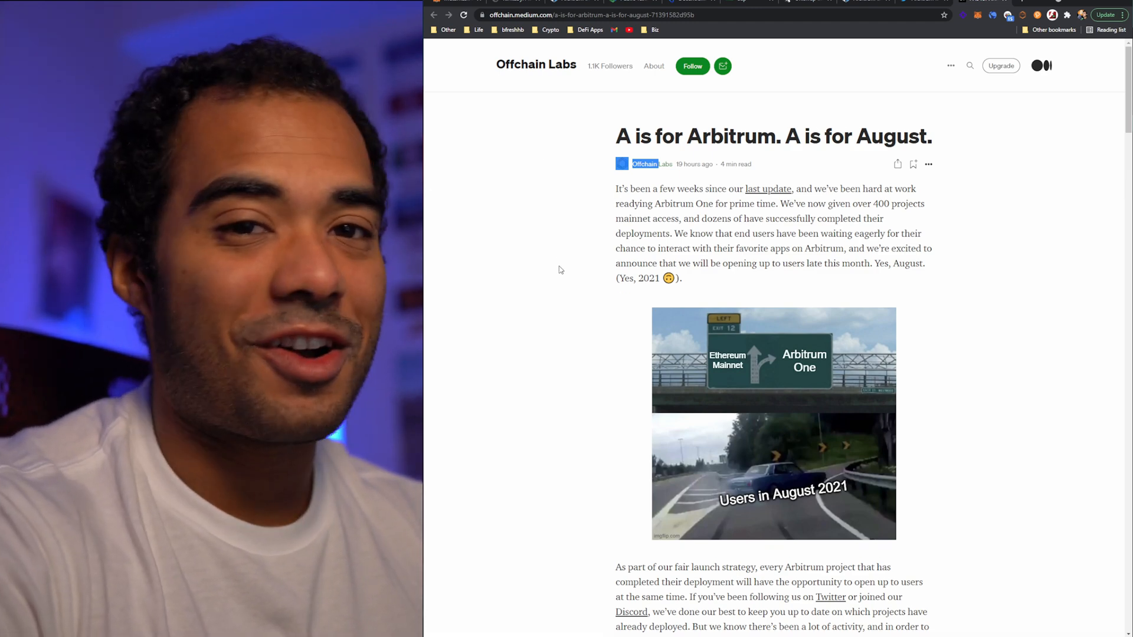